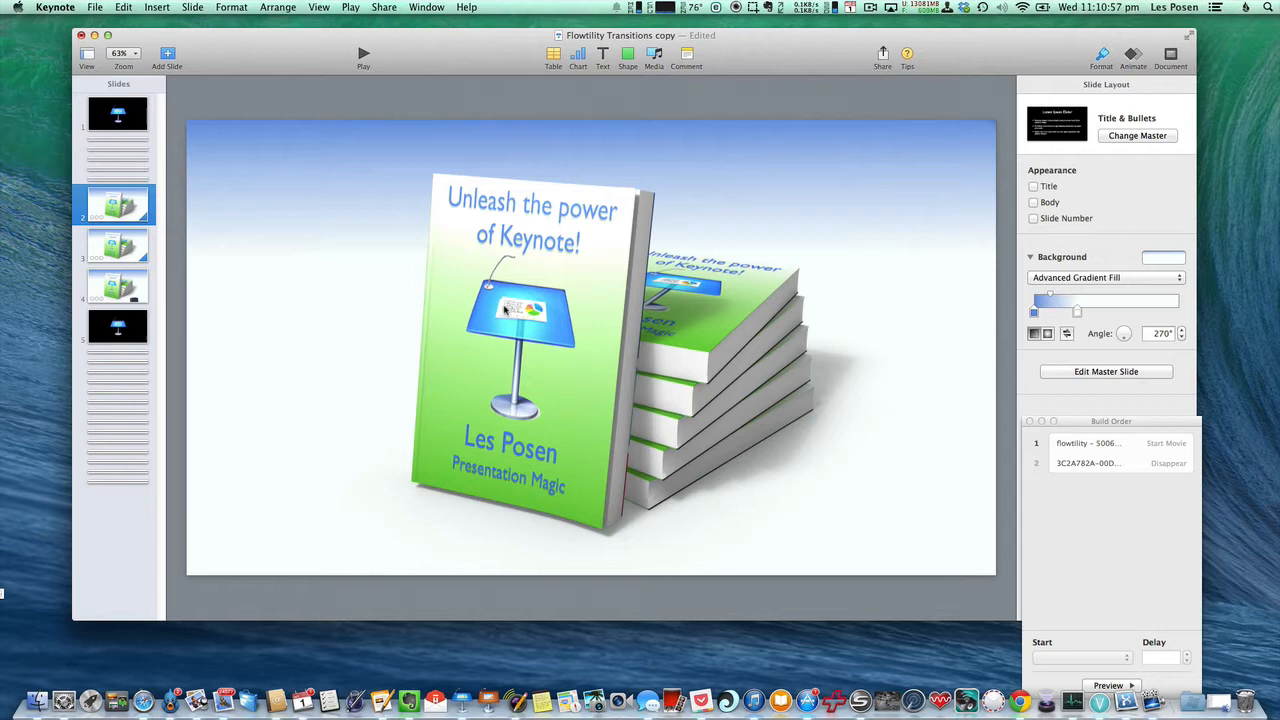
mouse_move(360, 341)
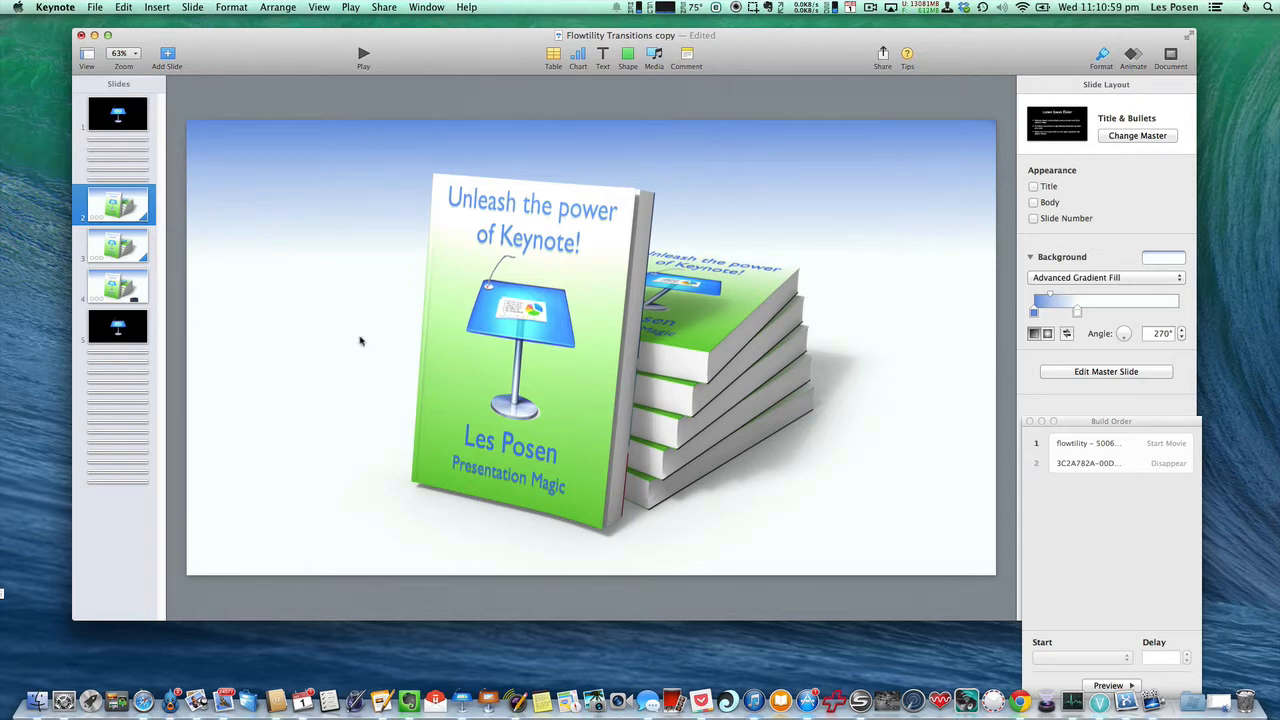
Select slide 2's full-frame transition movie, whose Start Movie build runs on click.
left_click(590, 348)
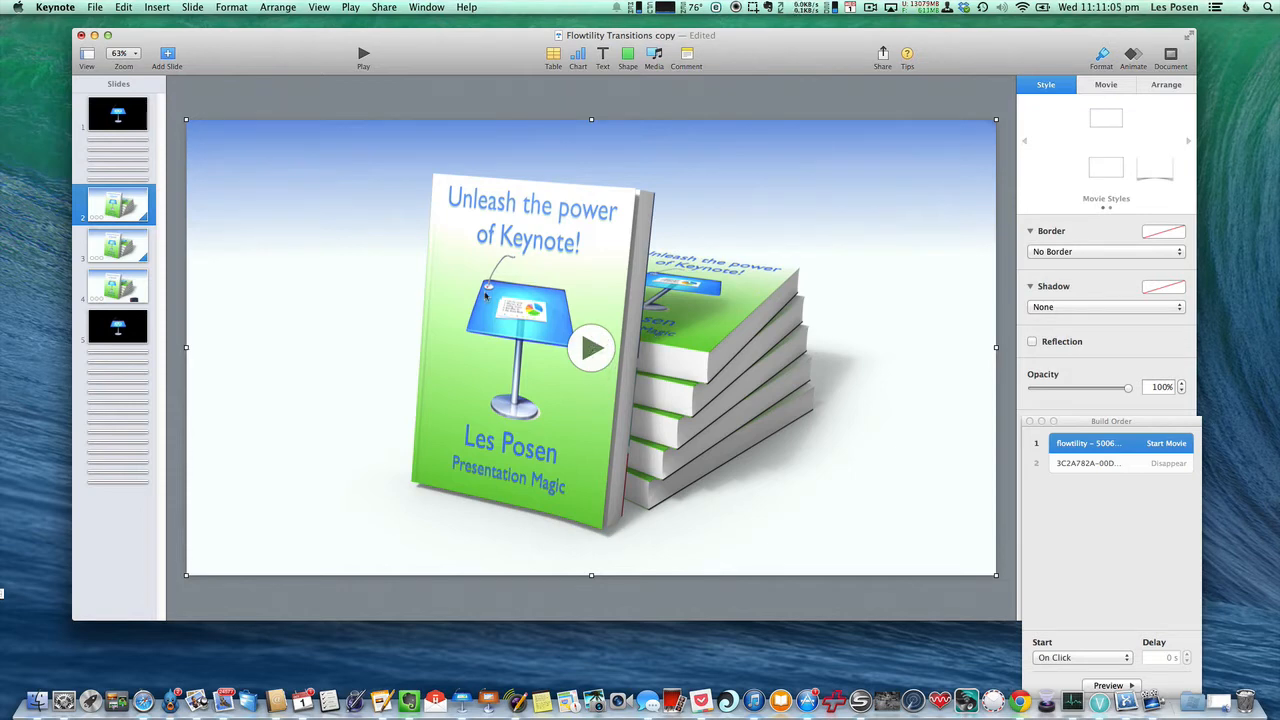
mouse_move(216, 353)
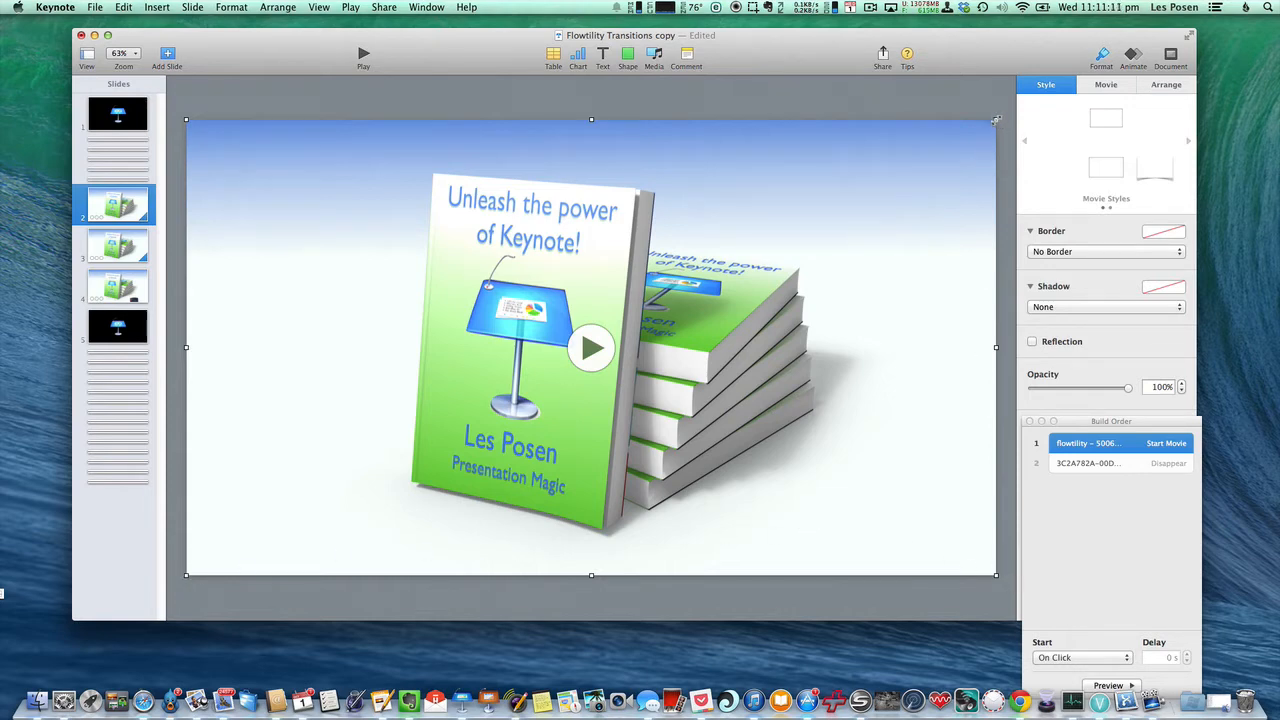
mouse_move(588, 126)
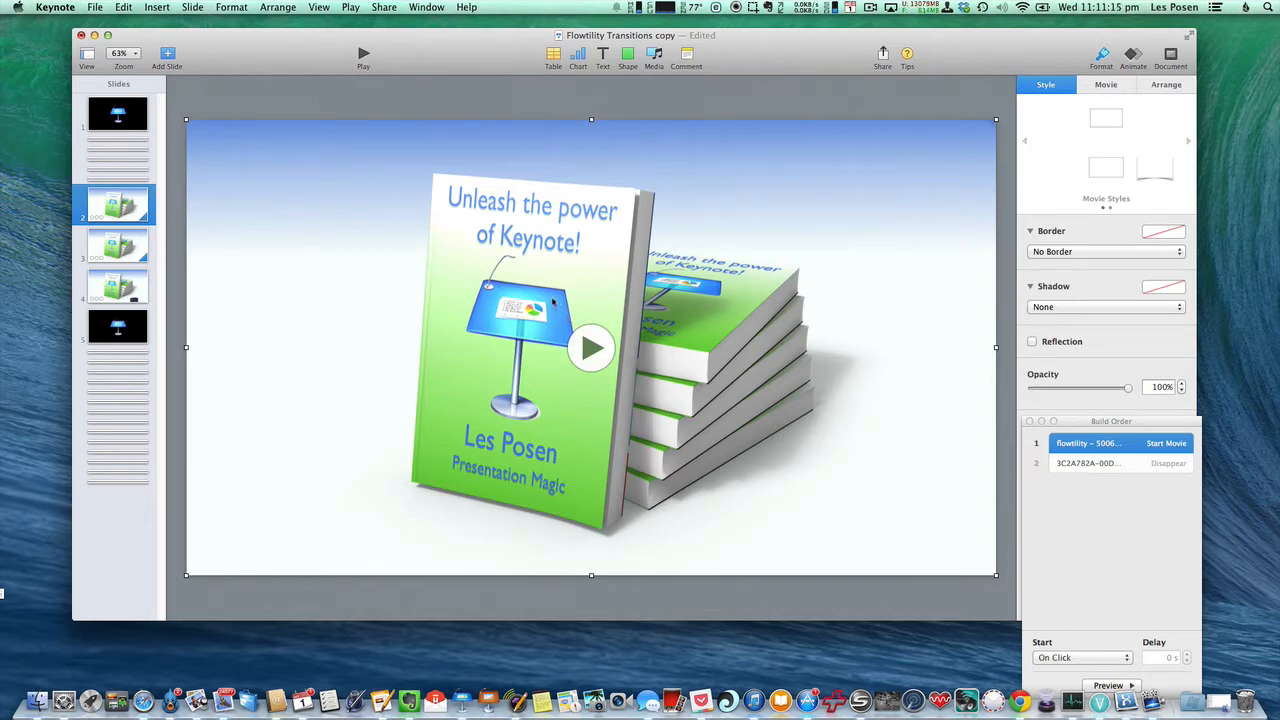
mouse_move(724, 453)
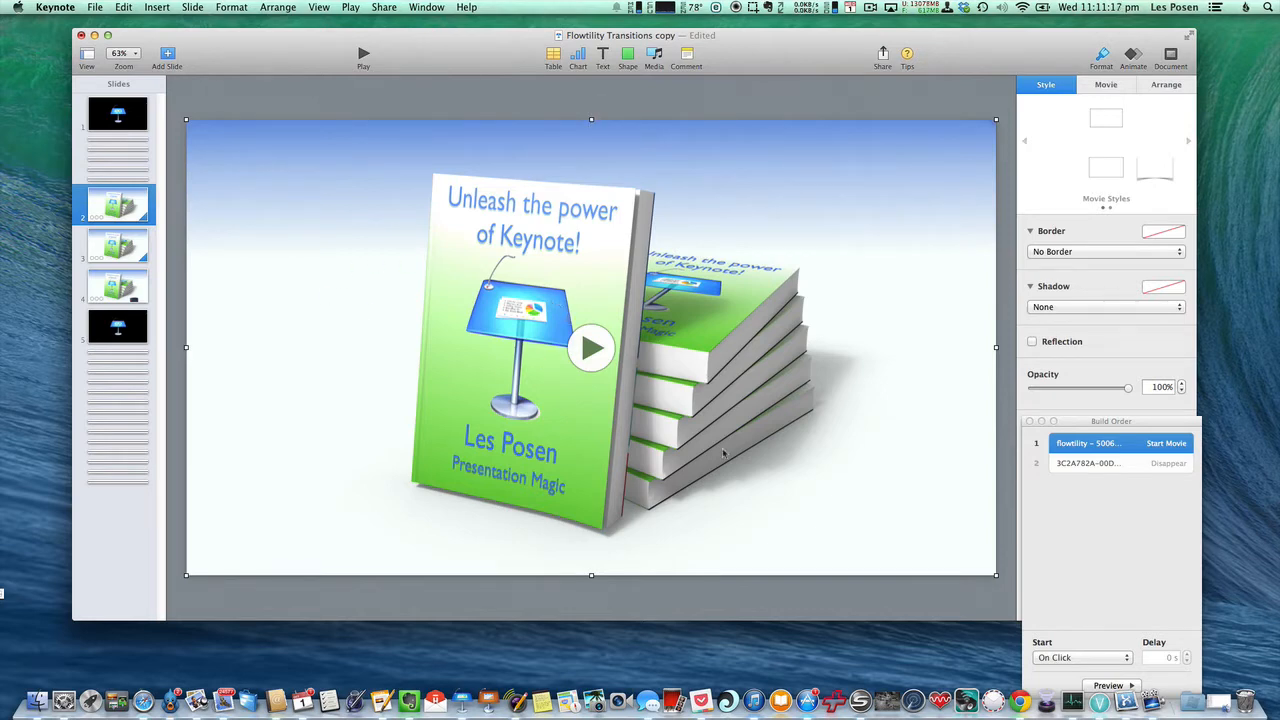
Select the book image and drag it aside, leaving it slightly left of its original spot.
left_click(835, 602)
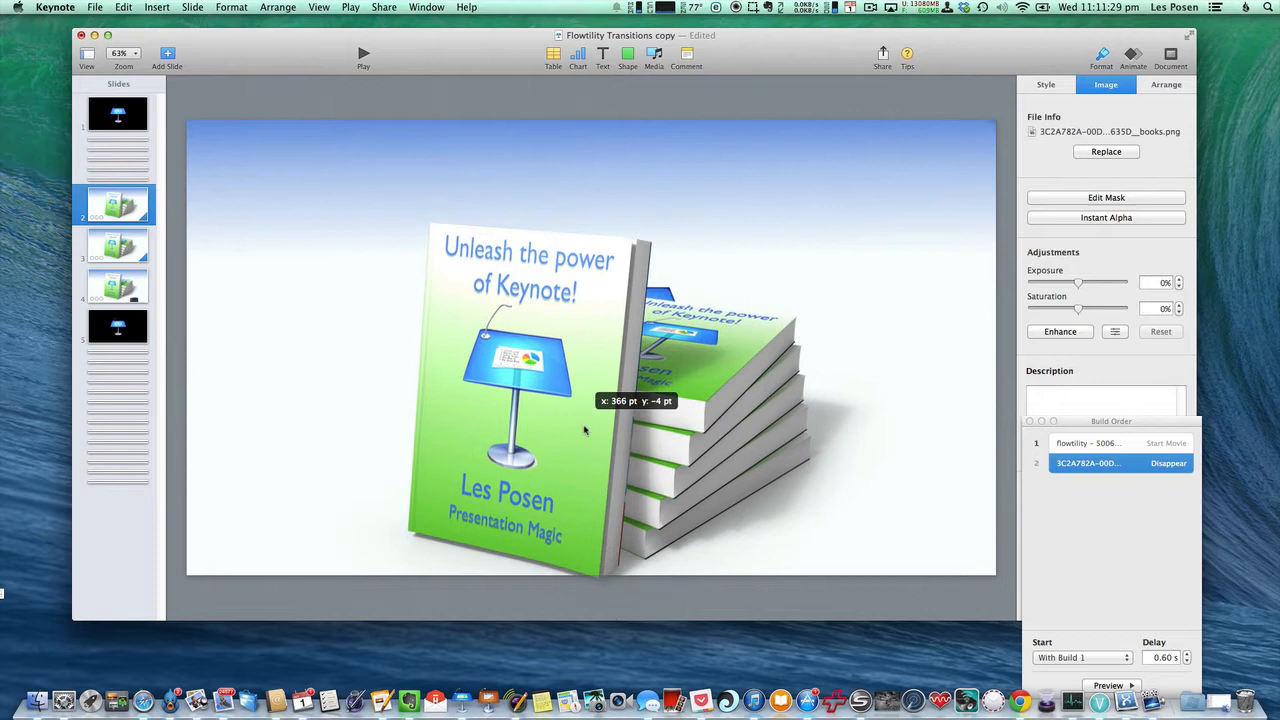
left_click_drag(585, 400, 352, 515)
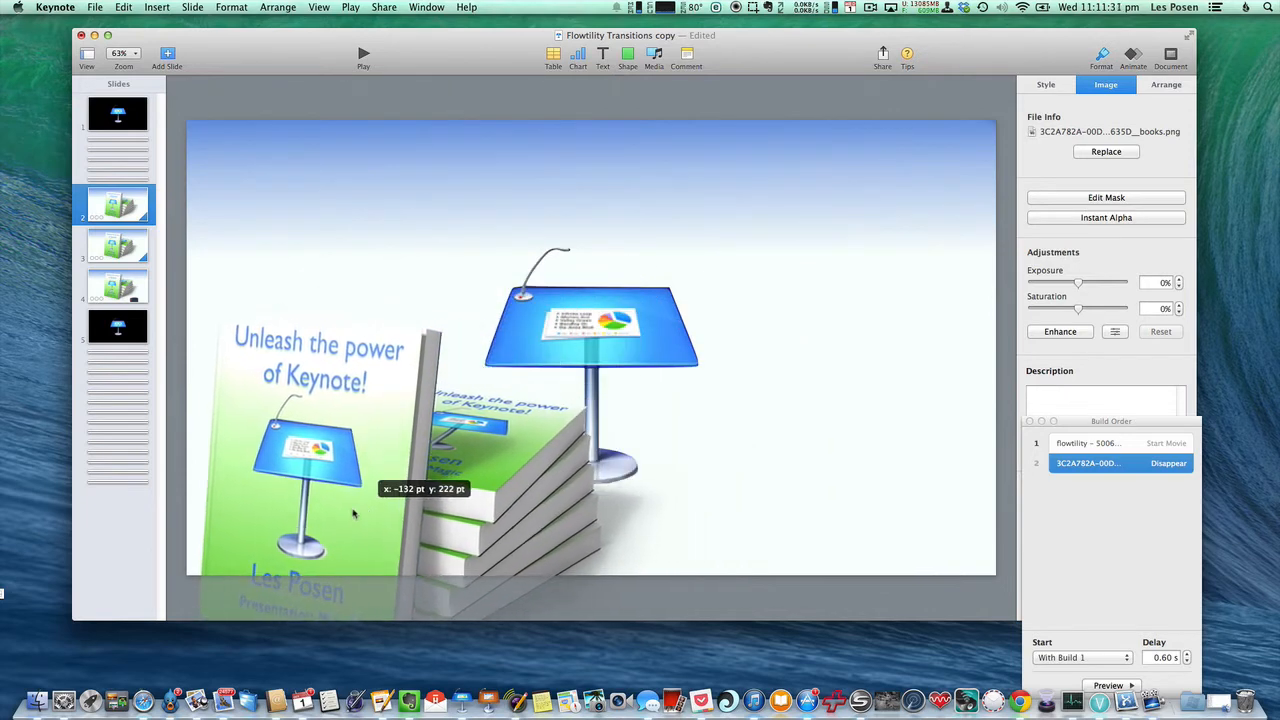
left_click_drag(350, 515, 310, 490)
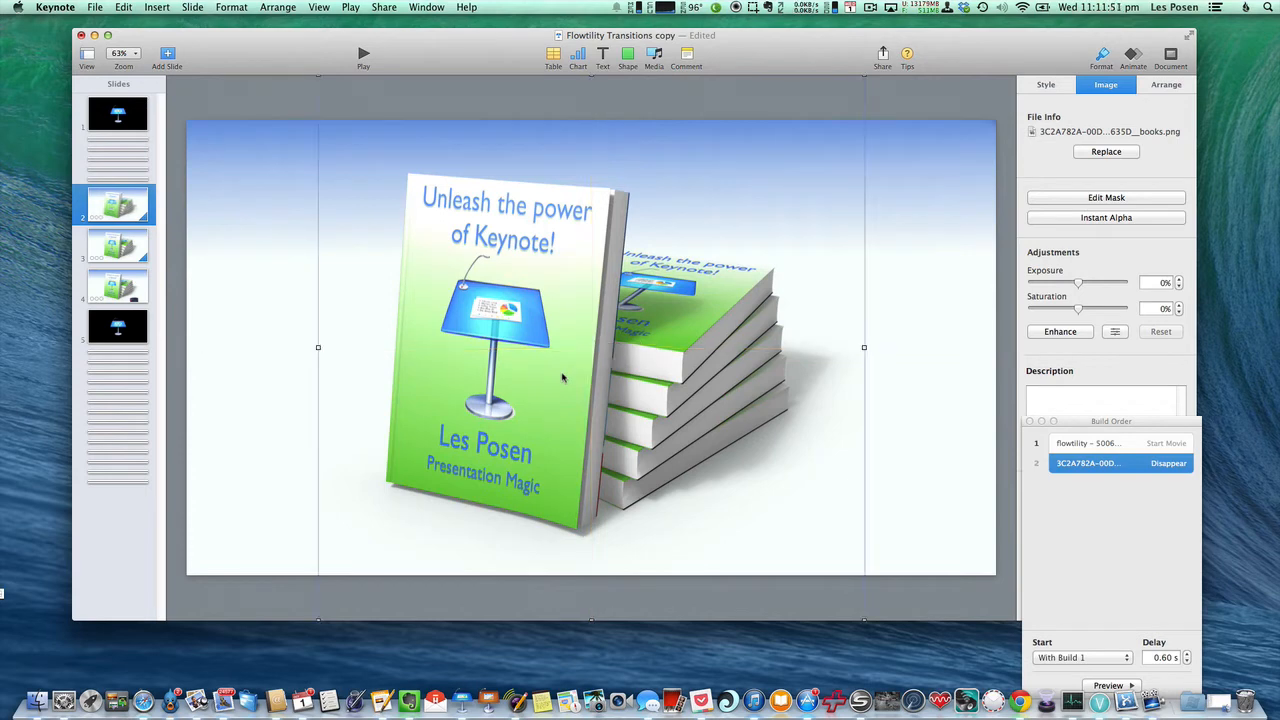
Reselect slide 2's transition movie so Build Order shows Start Movie then Disappear.
left_click(1100, 443)
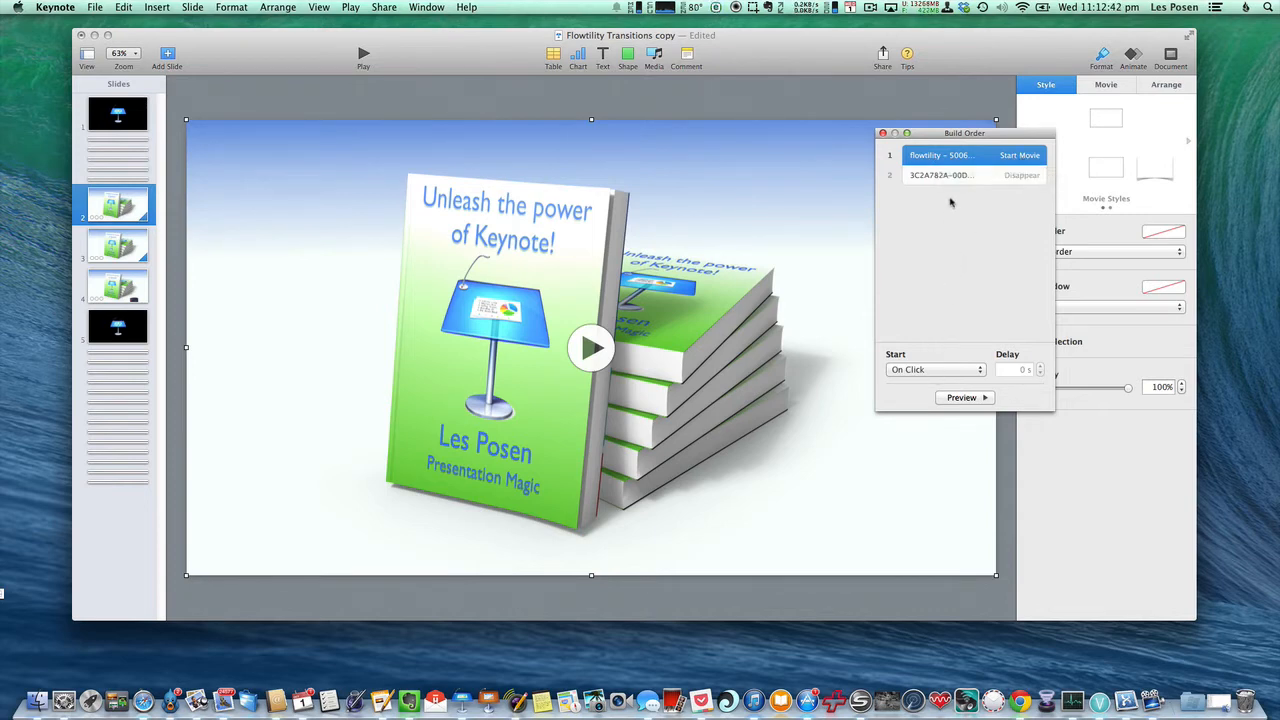
left_click(940, 175)
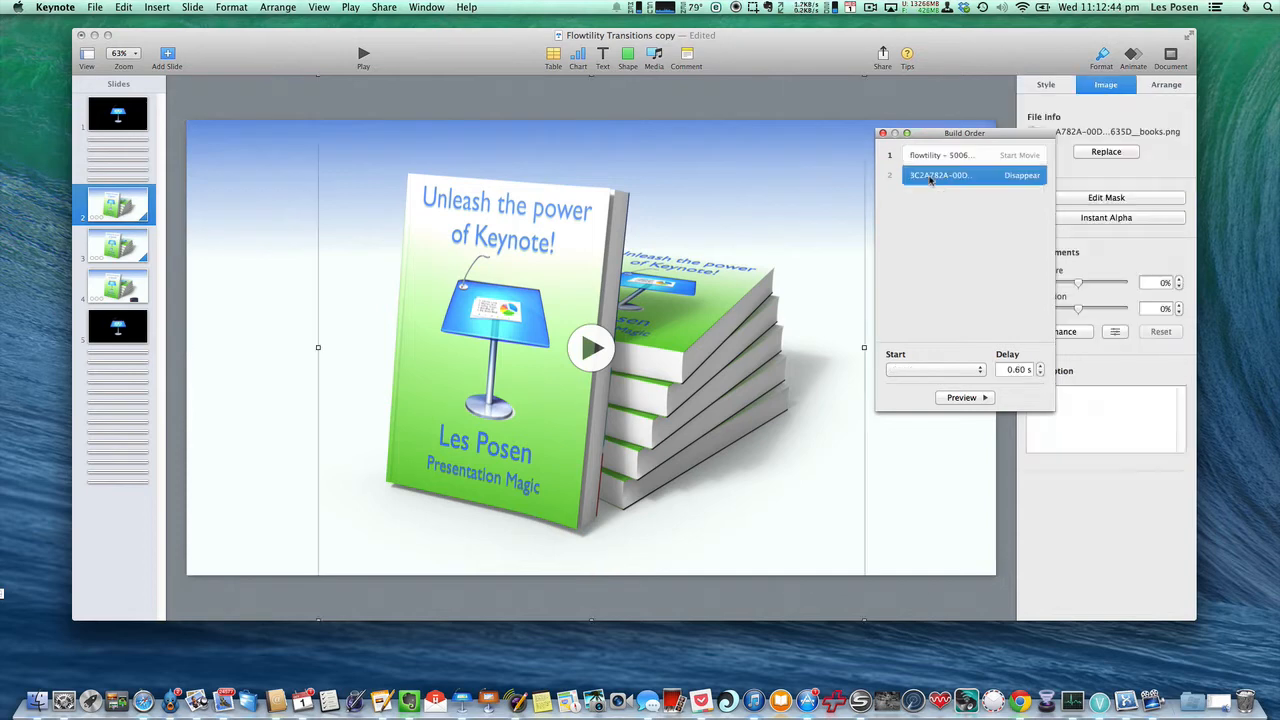
left_click(935, 369)
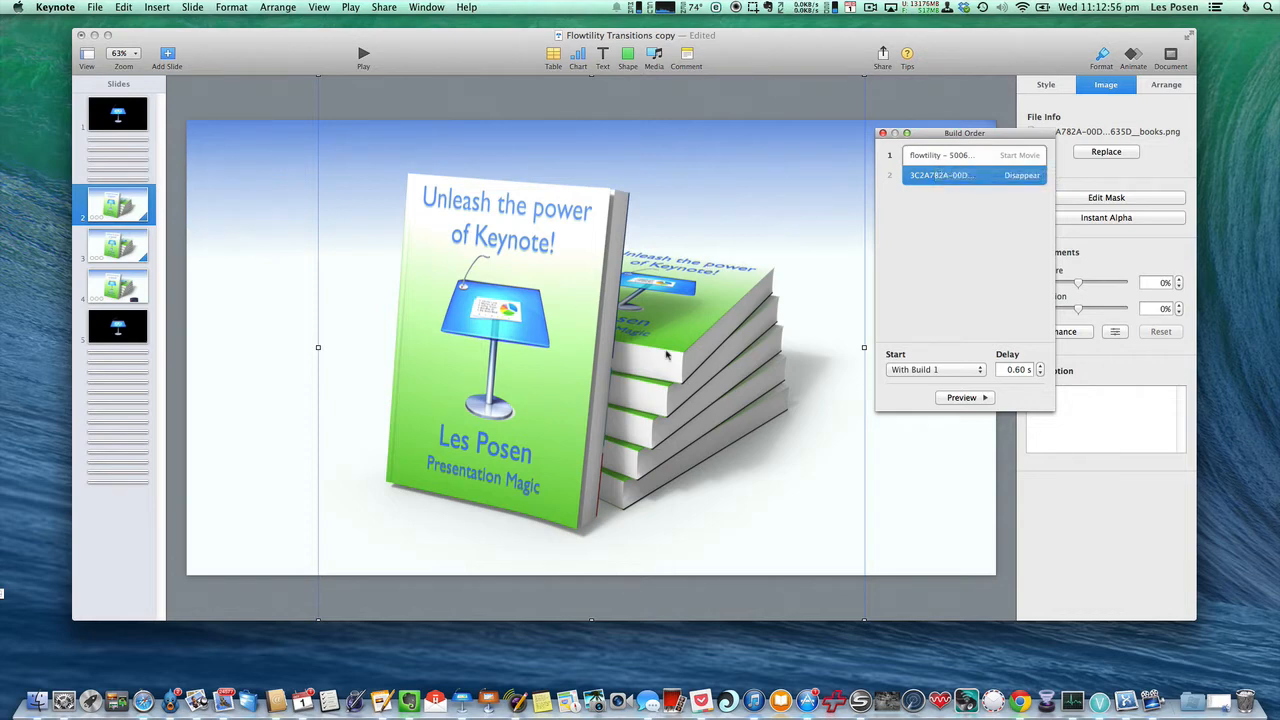
mouse_move(318, 496)
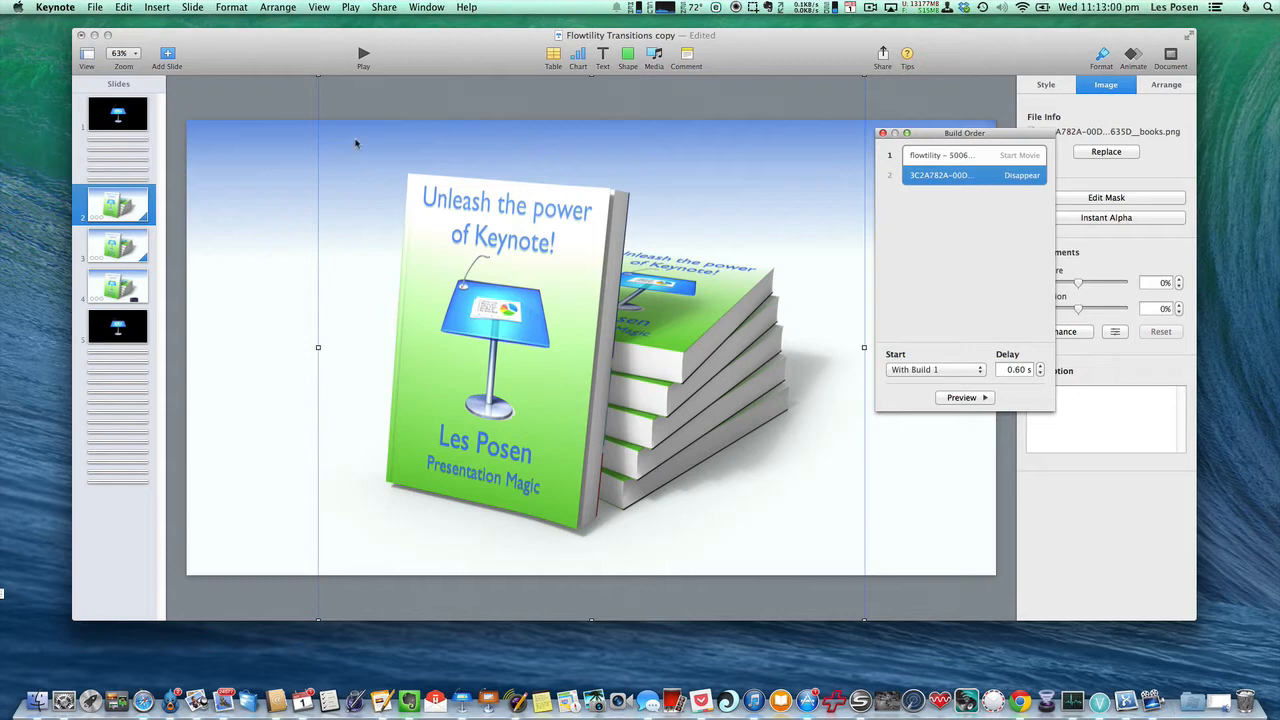
mouse_move(833, 425)
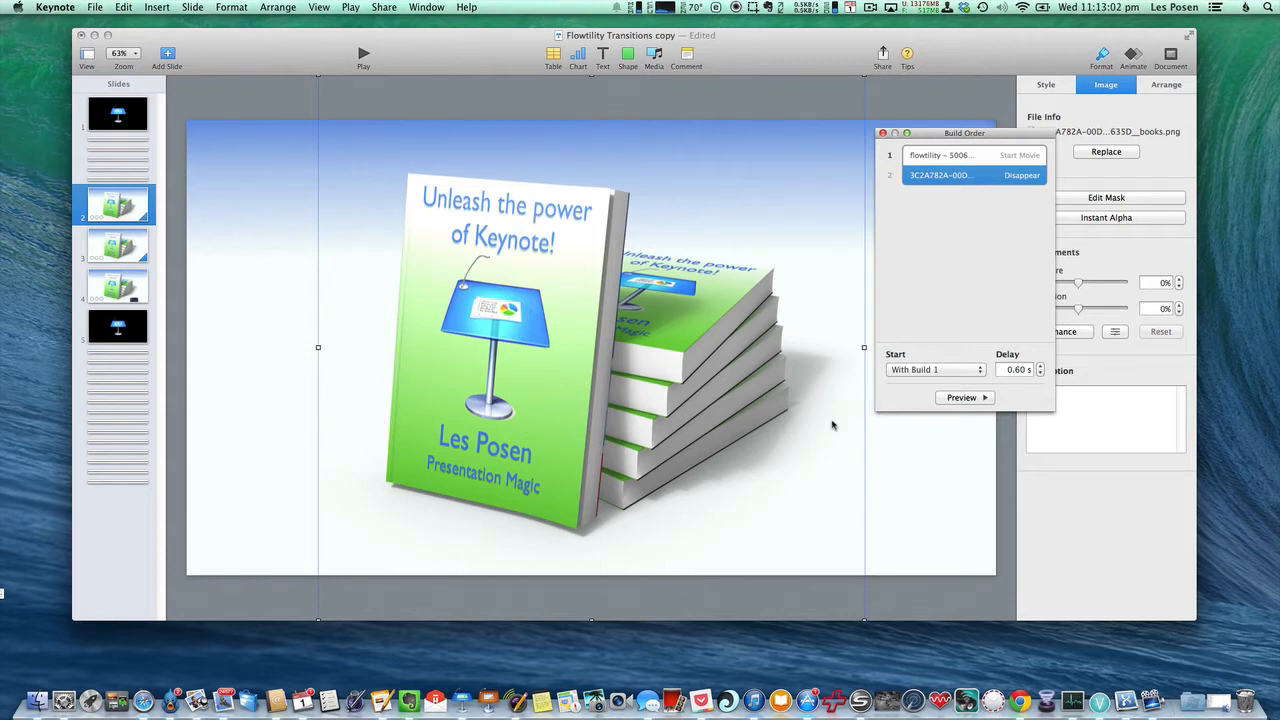
mouse_move(566, 191)
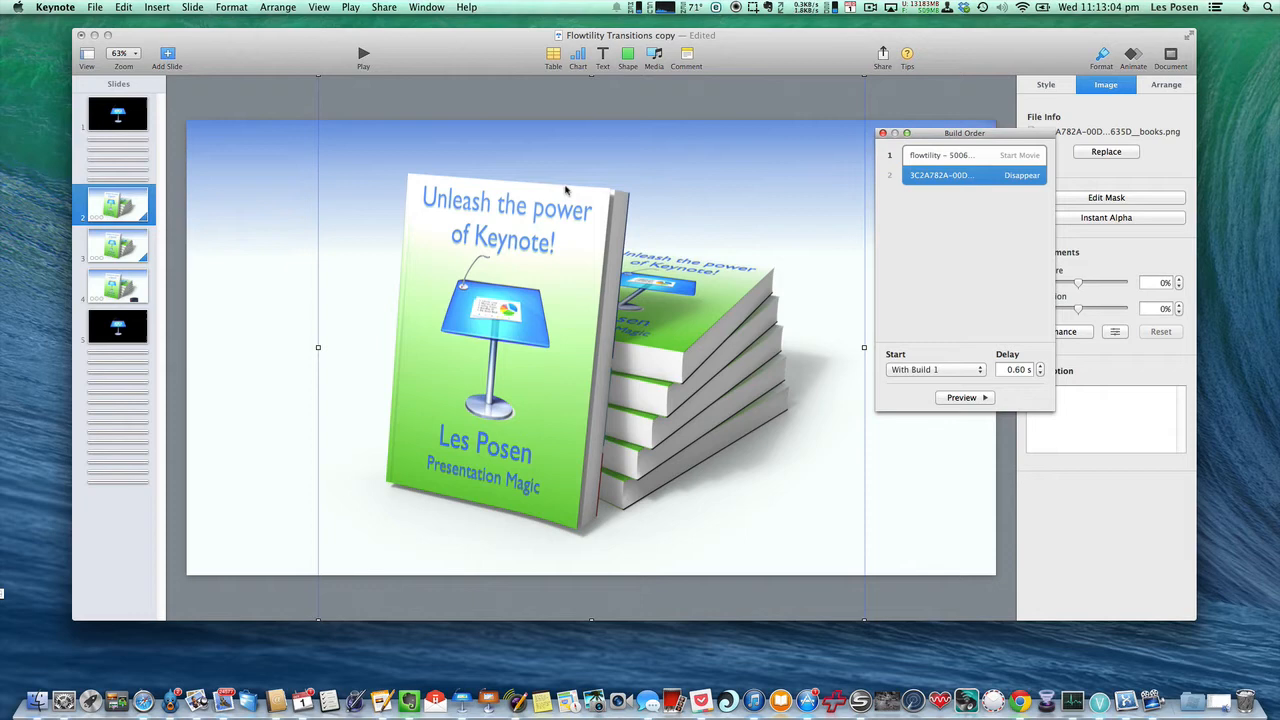
mouse_move(930, 206)
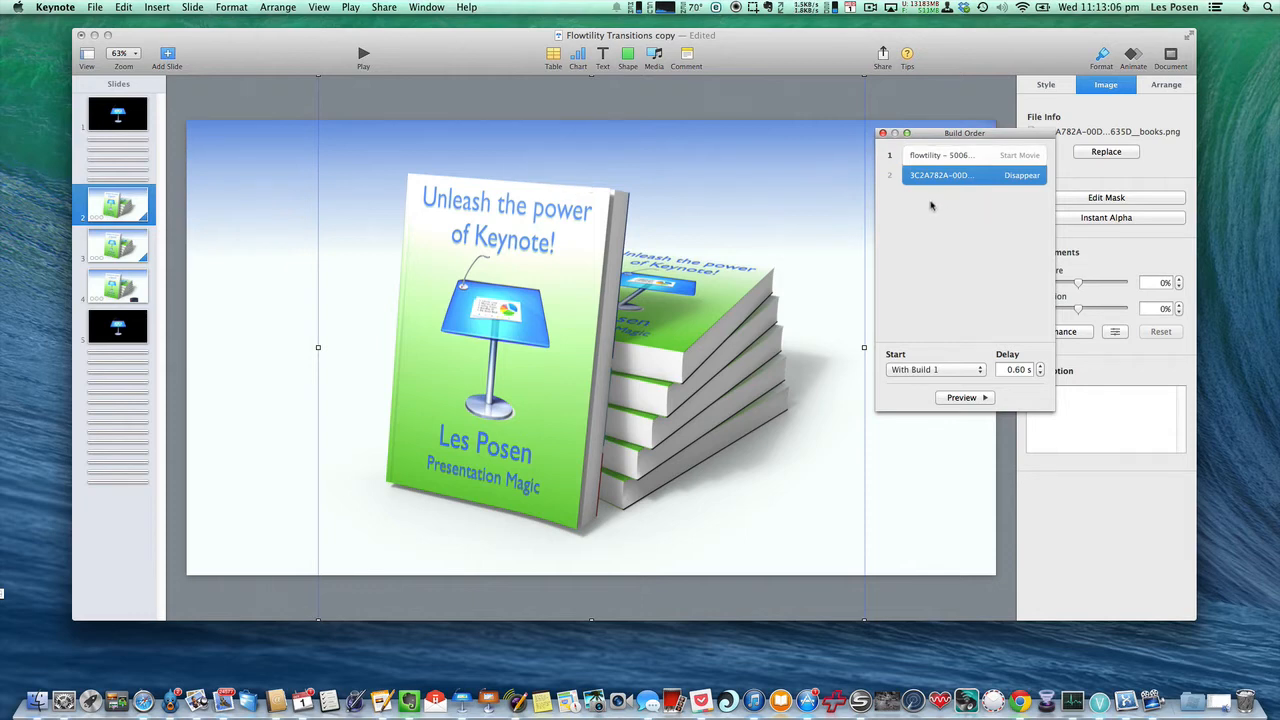
mouse_move(940, 175)
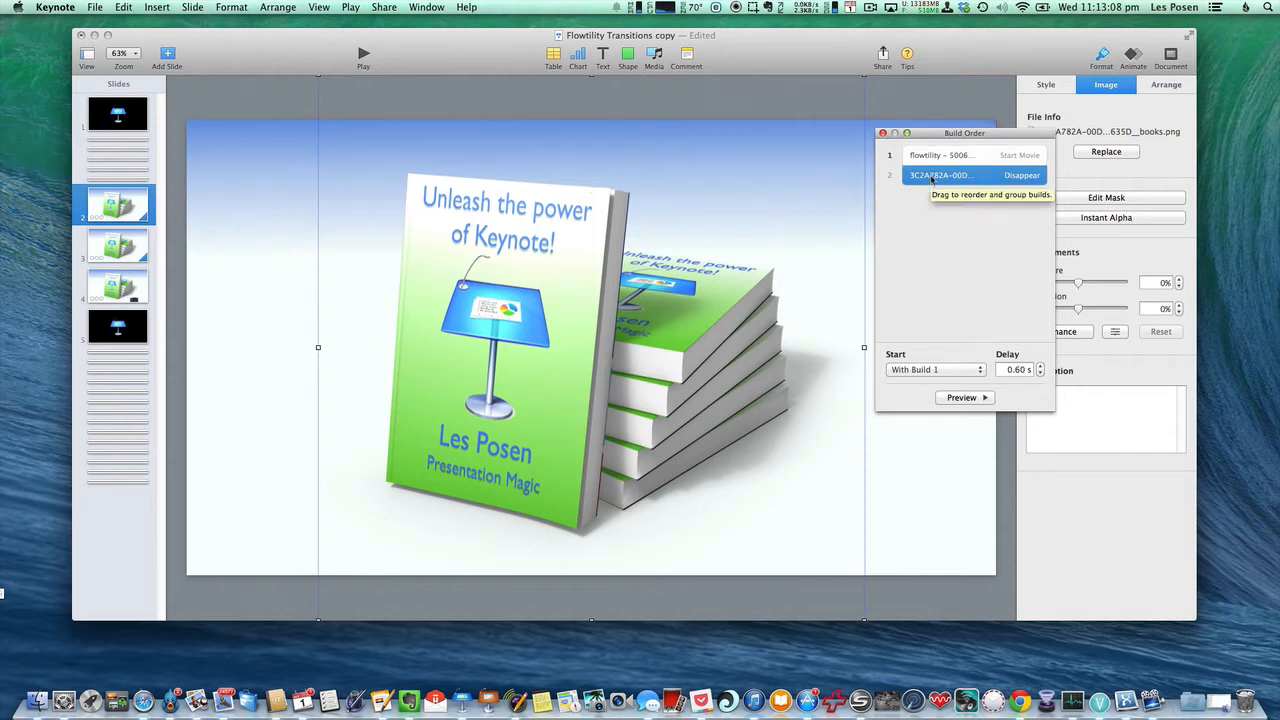
mouse_move(954, 190)
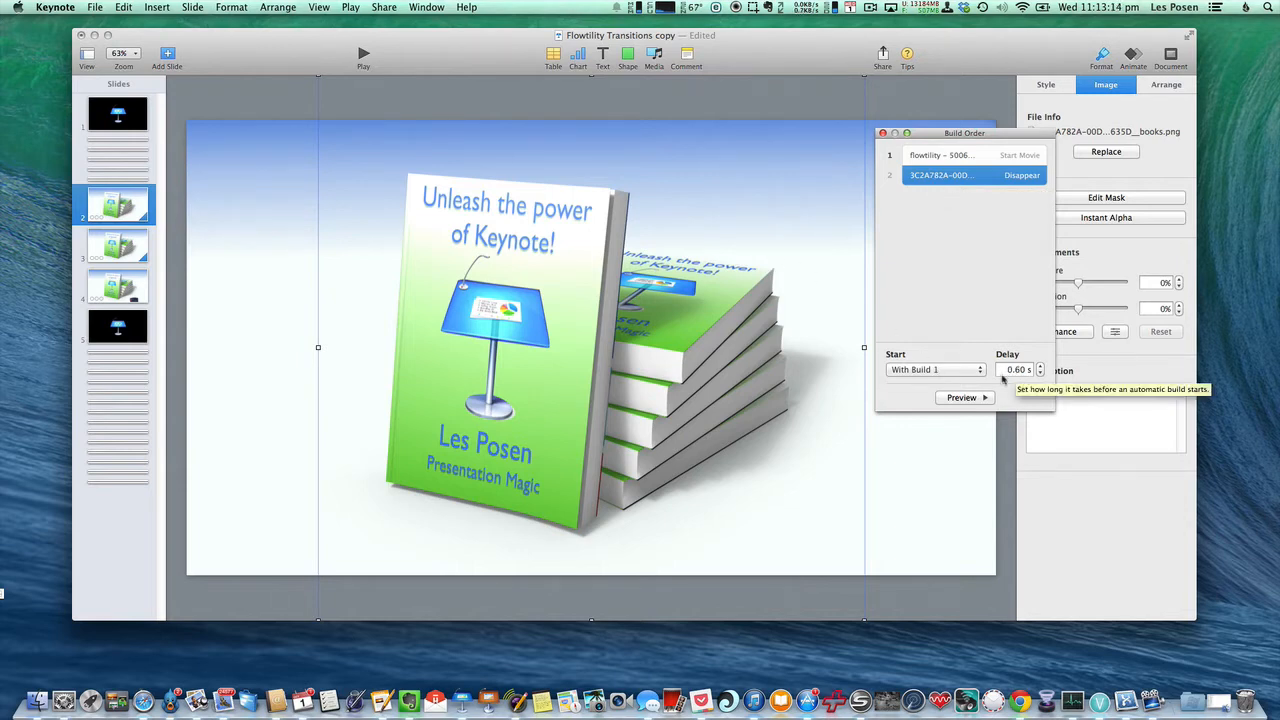
mouse_move(455, 324)
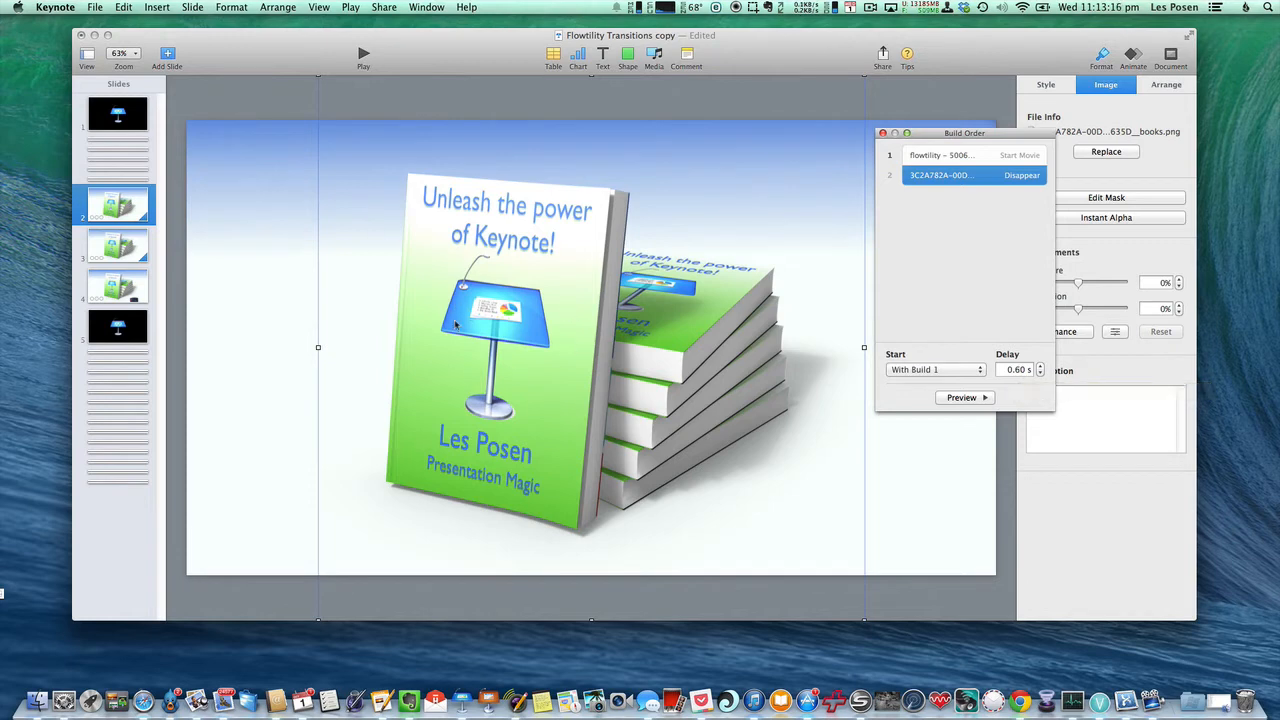
mouse_move(1022, 230)
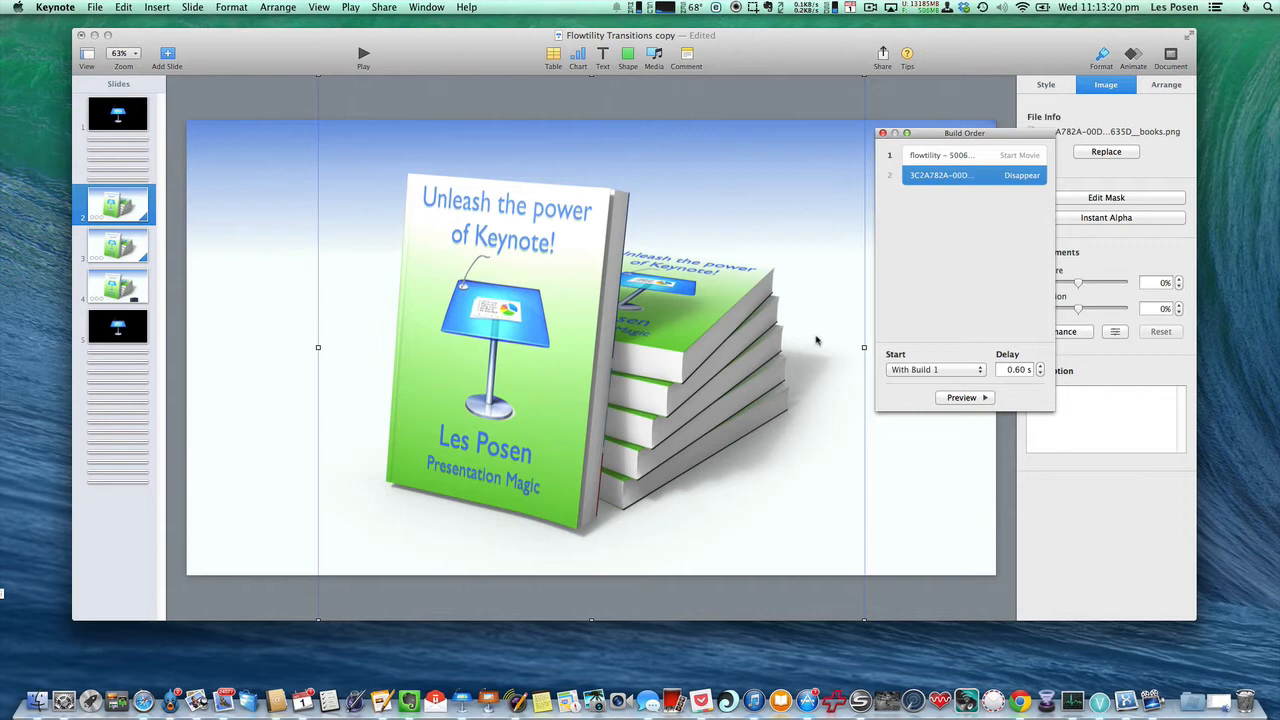
mouse_move(443, 265)
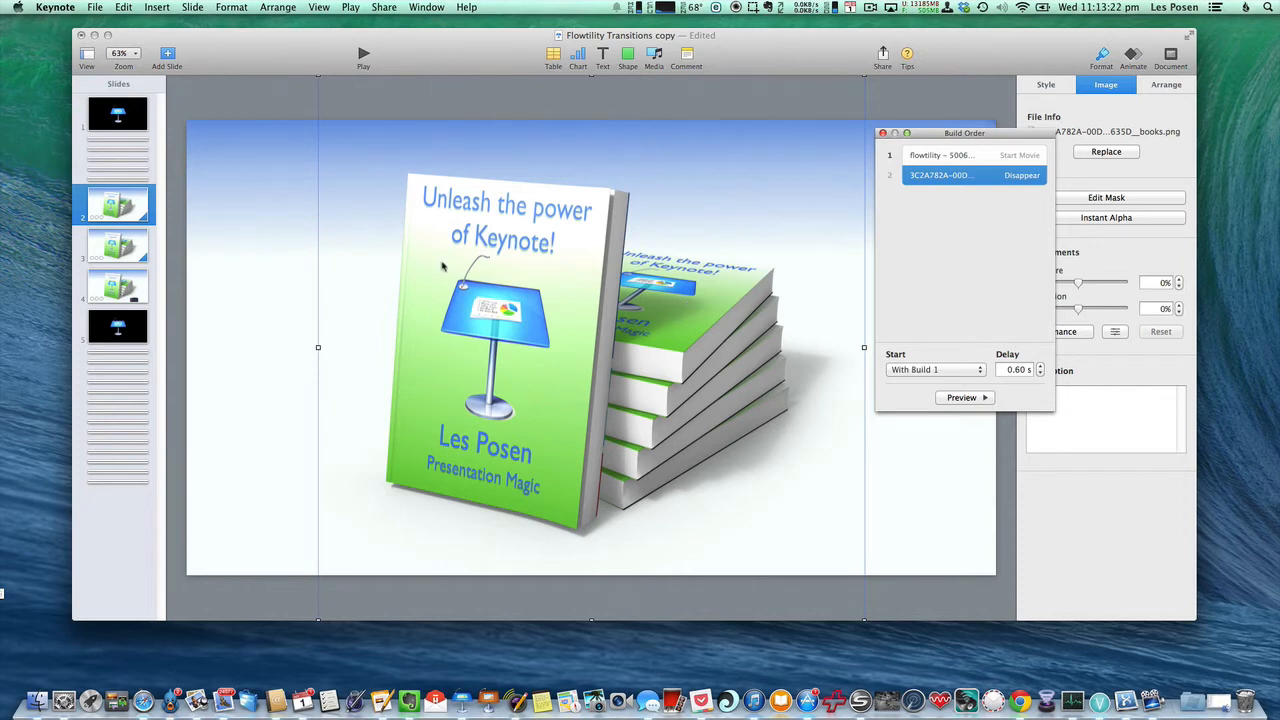
mouse_move(400, 290)
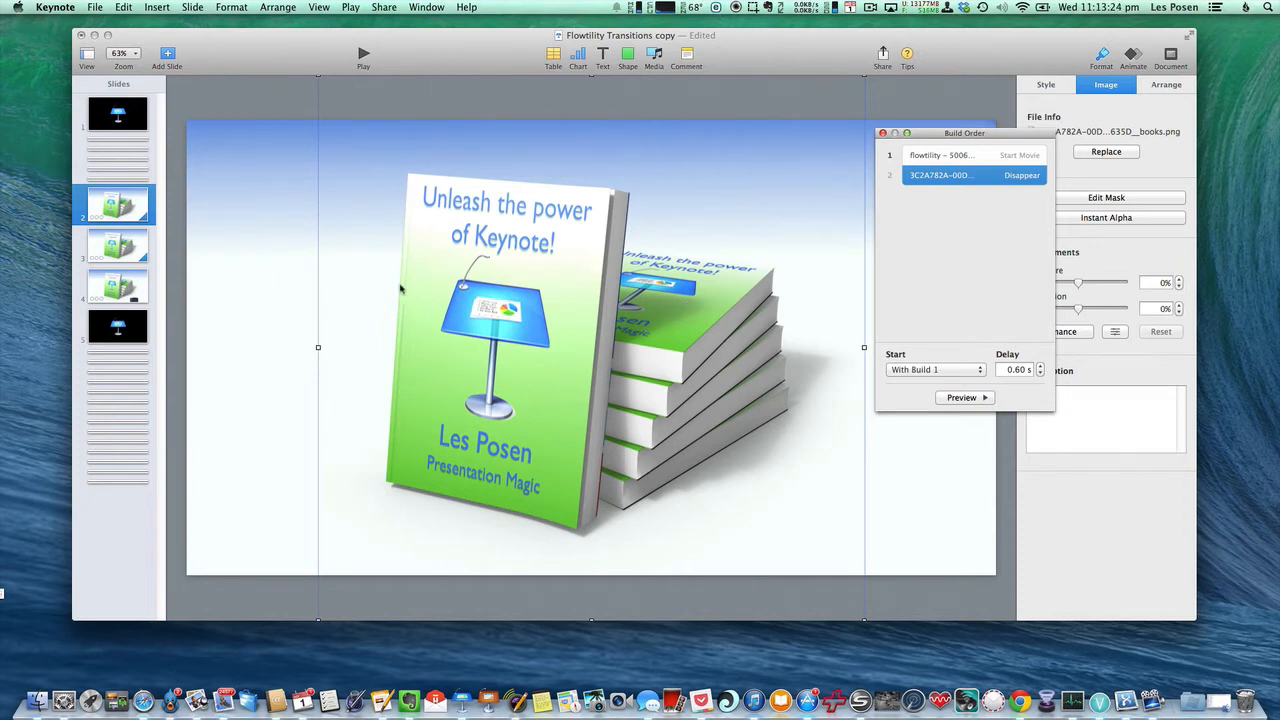
left_click(940, 155)
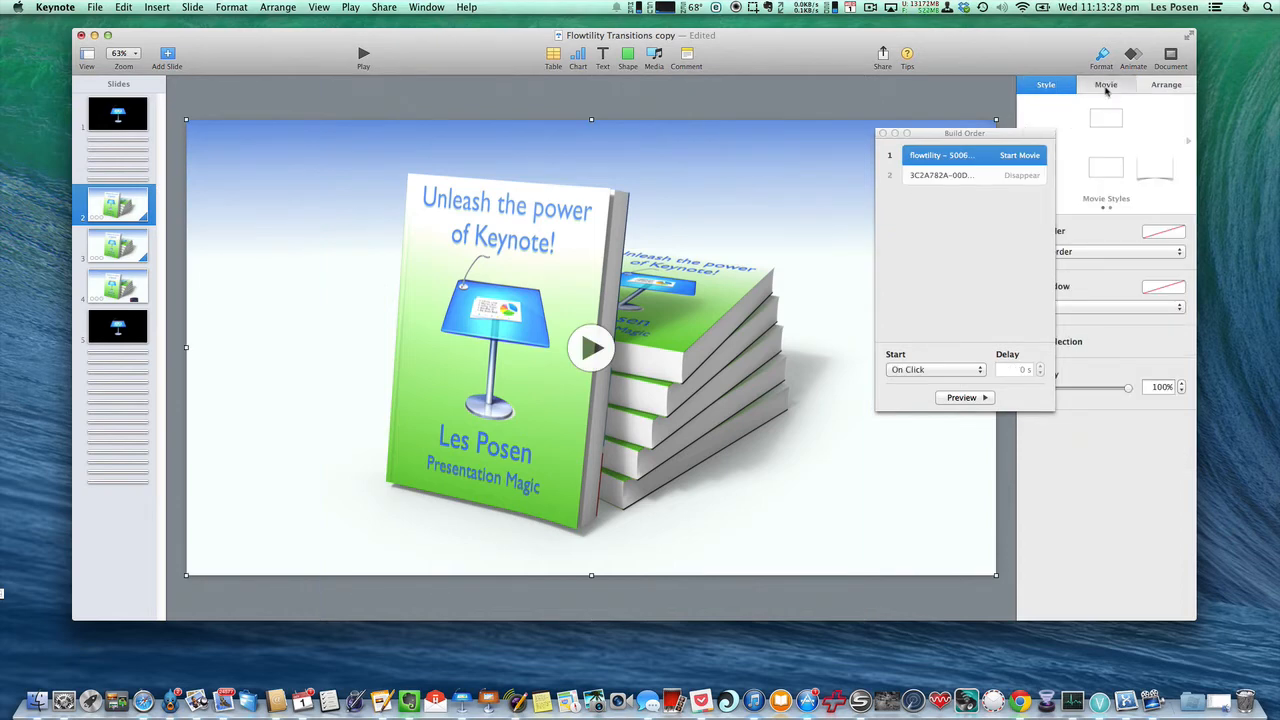
Try trimming slide 2's movie, then restore its full 00:00:00.000–00:00:01.401 span.
left_click(1106, 84)
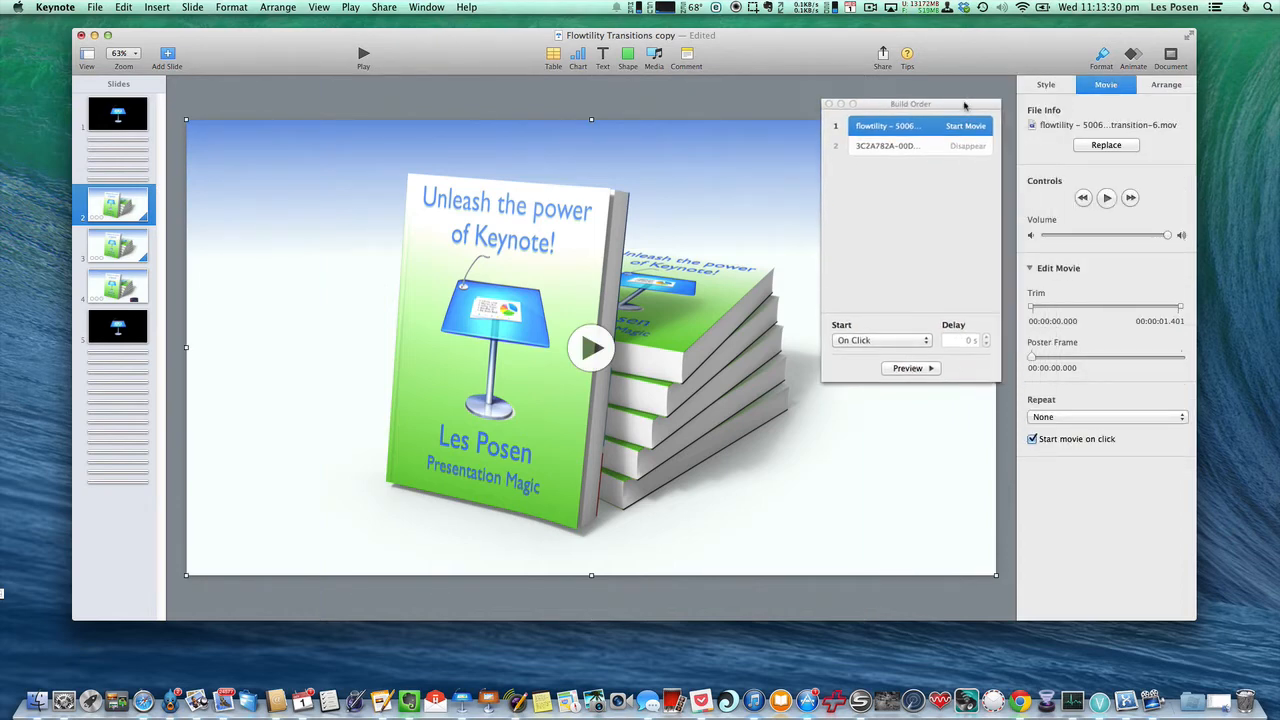
left_click_drag(910, 104, 1140, 455)
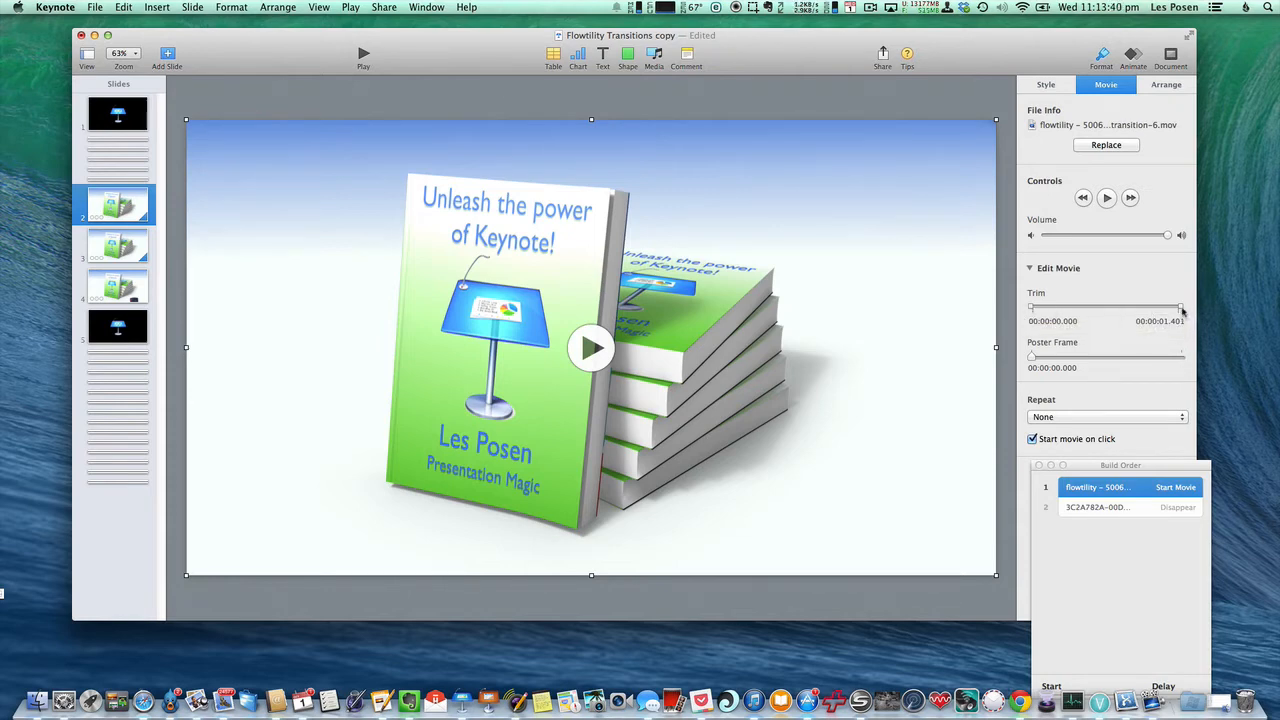
mouse_move(1181, 308)
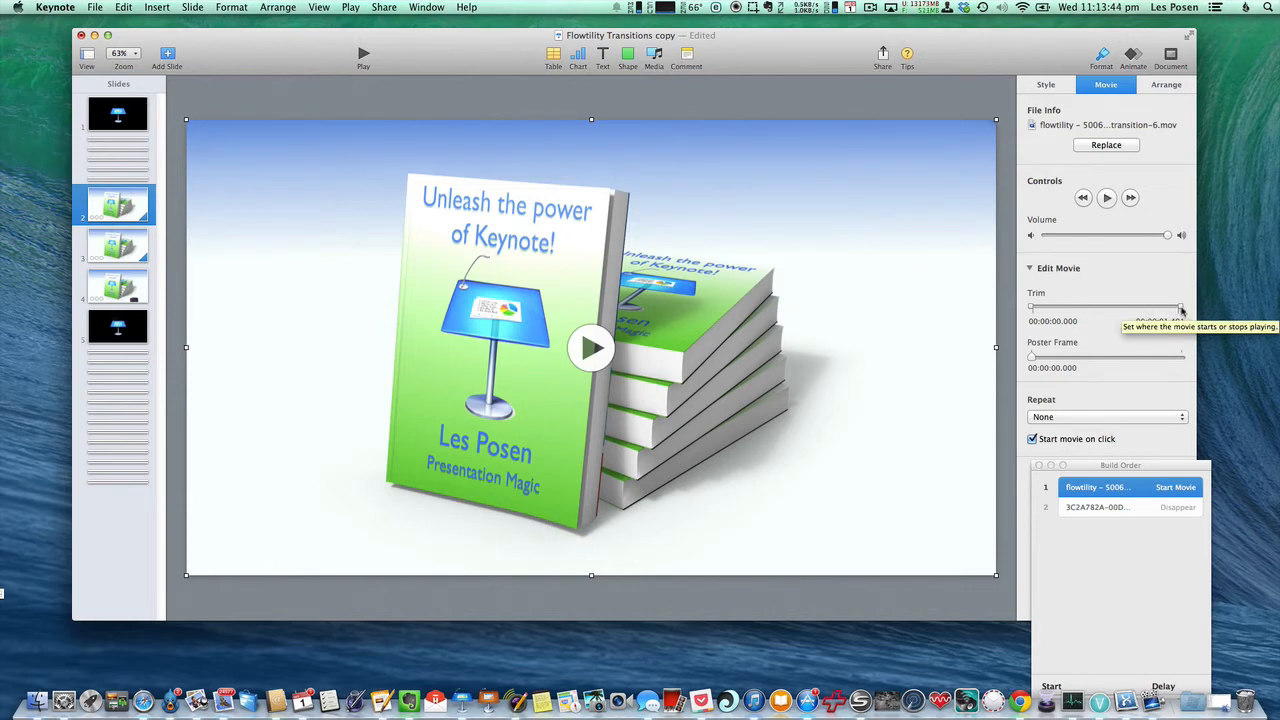
left_click_drag(1181, 308, 1168, 308)
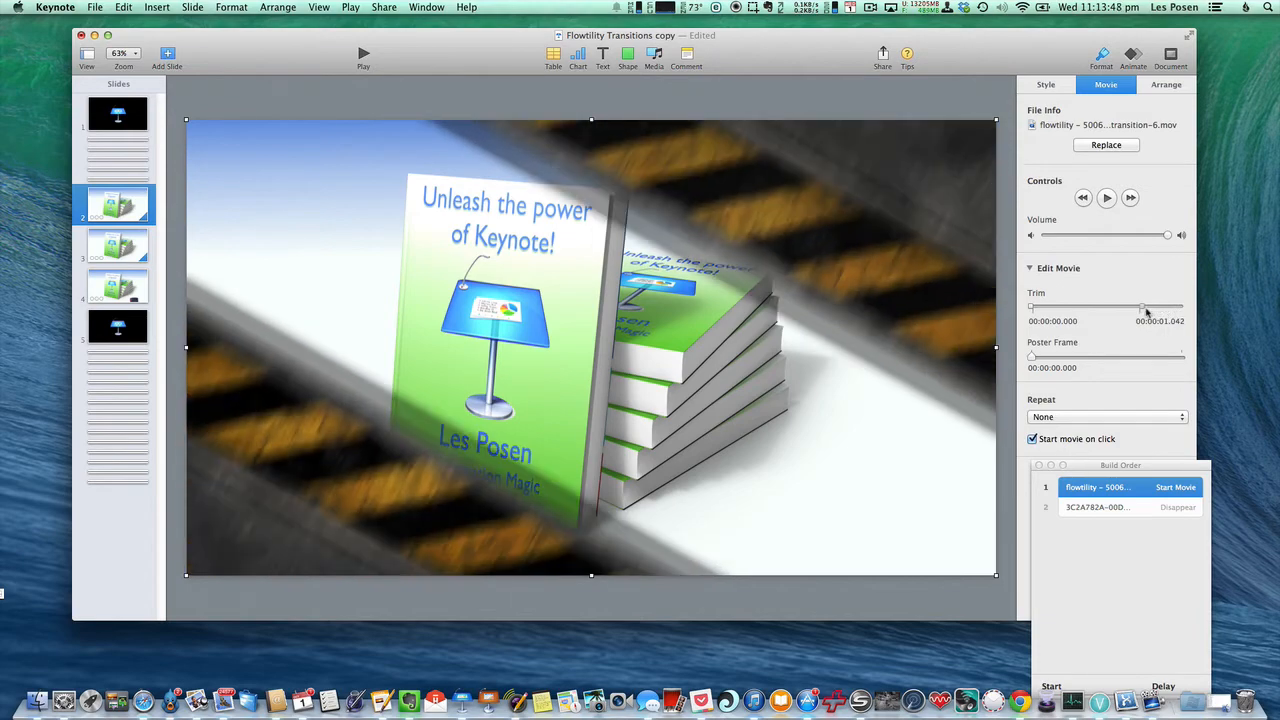
left_click_drag(1145, 307, 1120, 307)
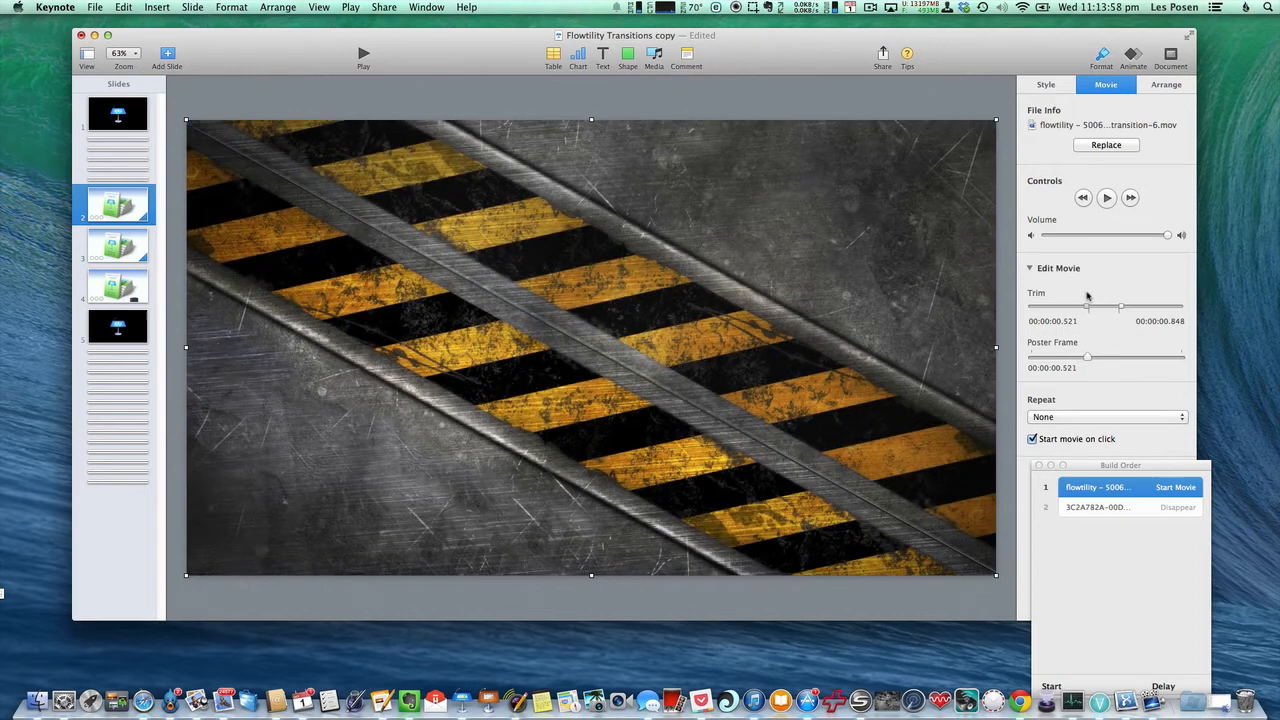
left_click_drag(1088, 306, 1090, 306)
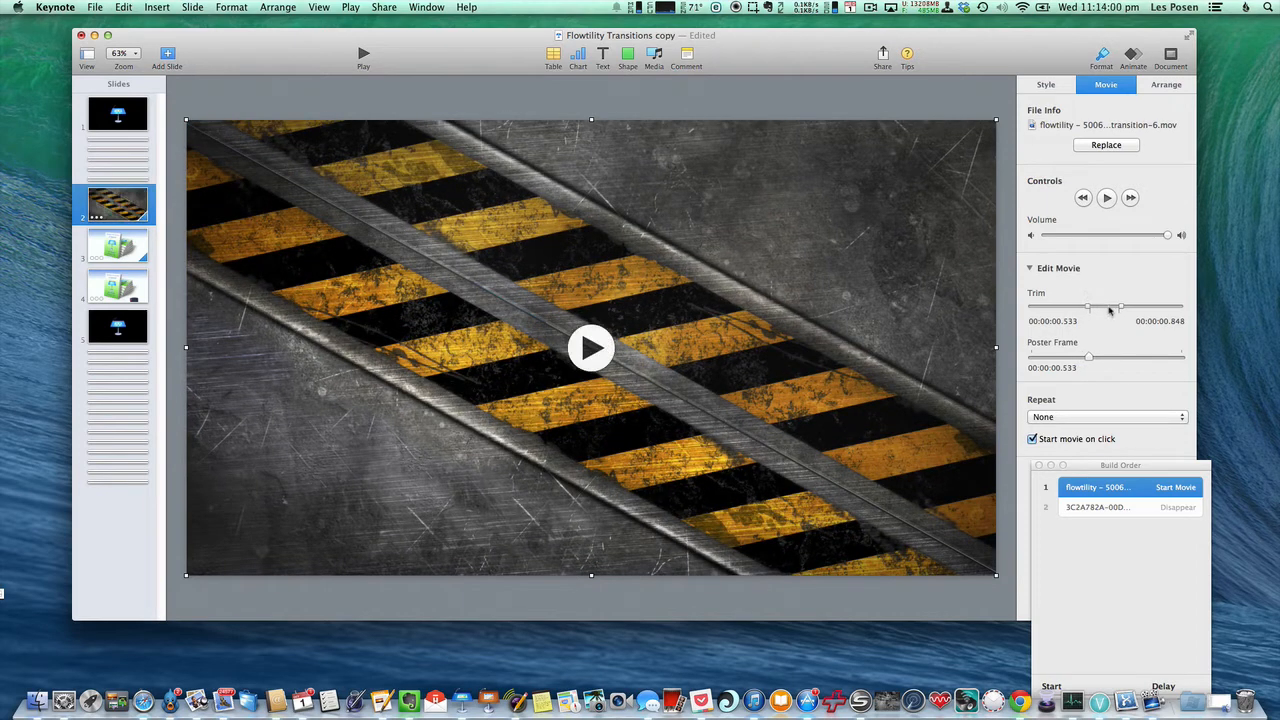
mouse_move(1110, 307)
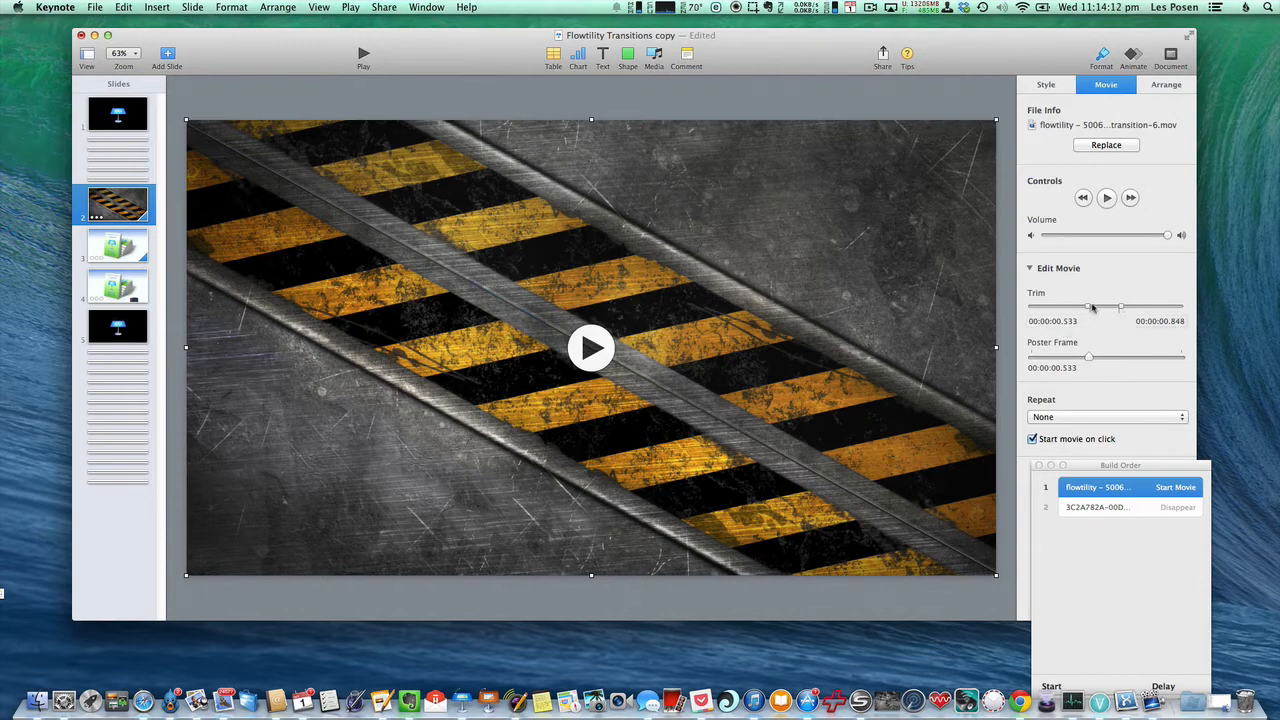
mouse_move(1090, 307)
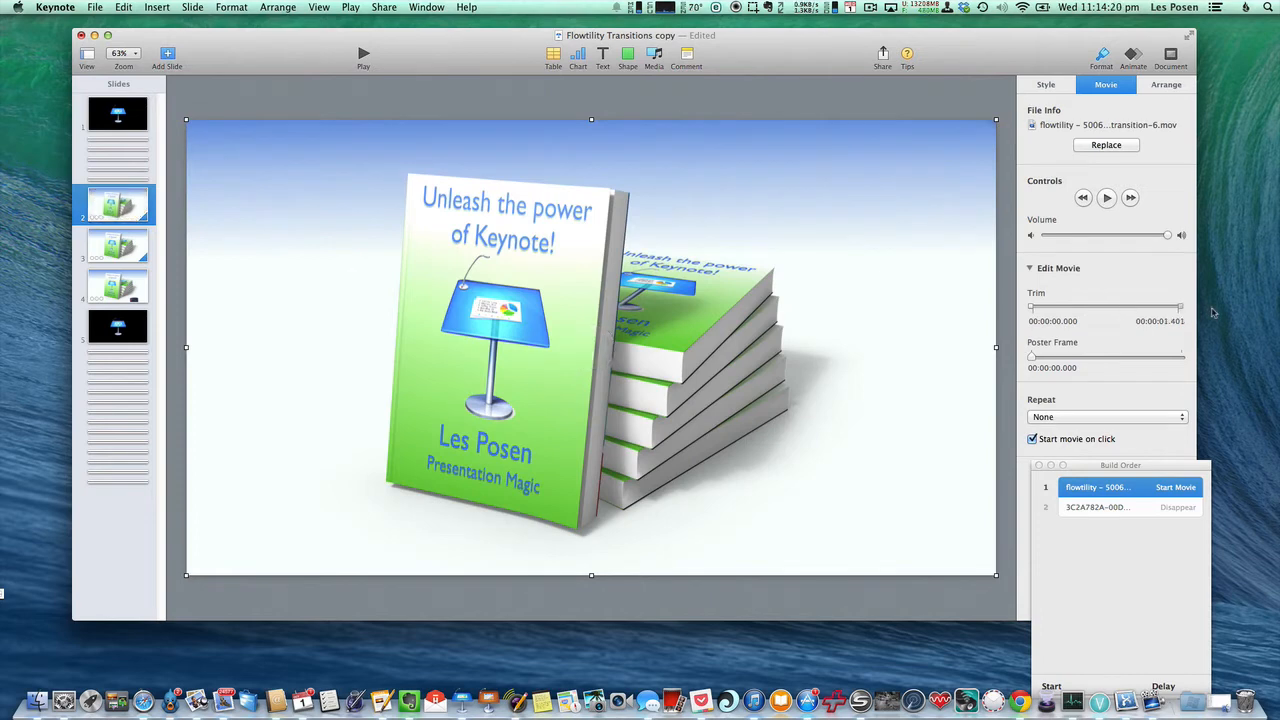
left_click(1097, 507)
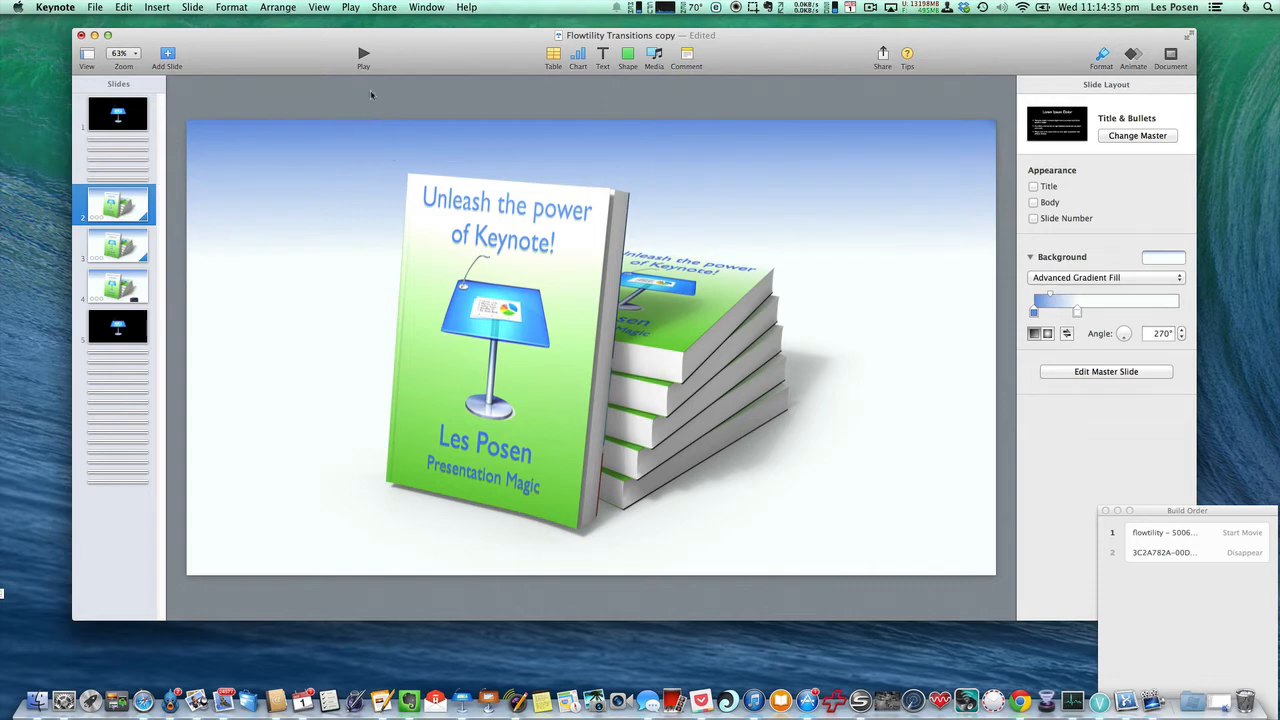
mouse_move(363, 55)
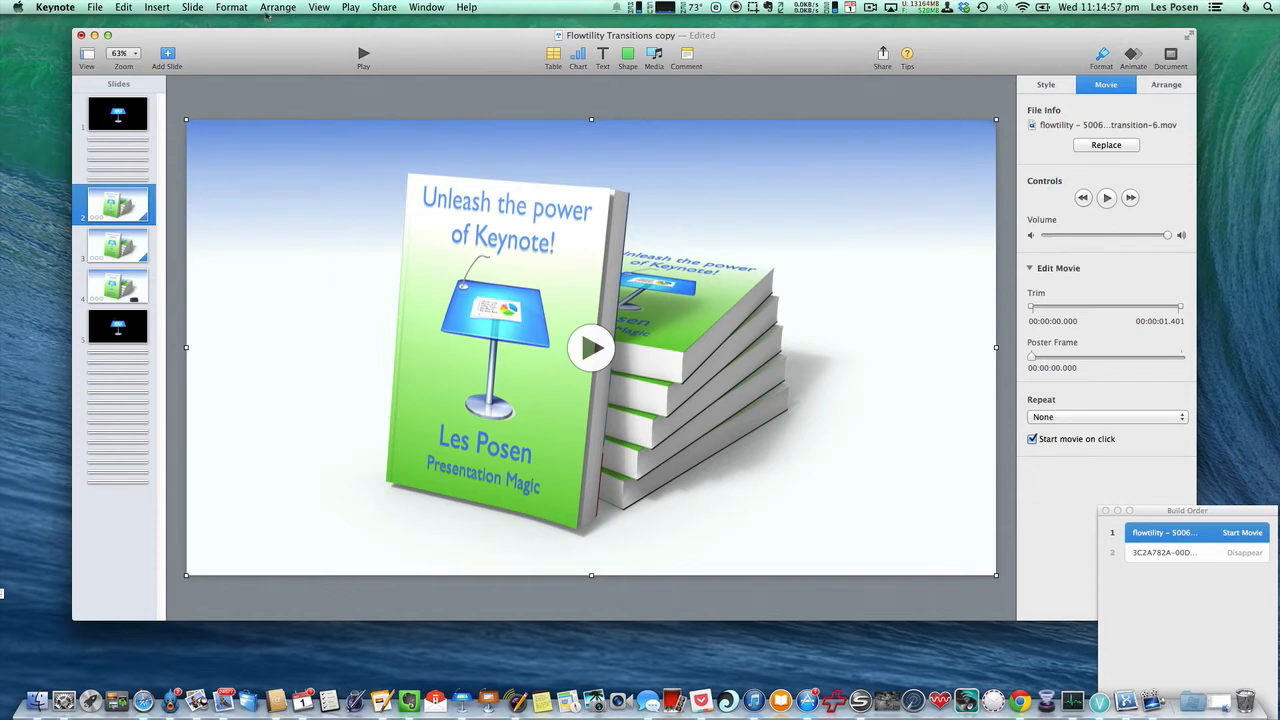
left_click(278, 7)
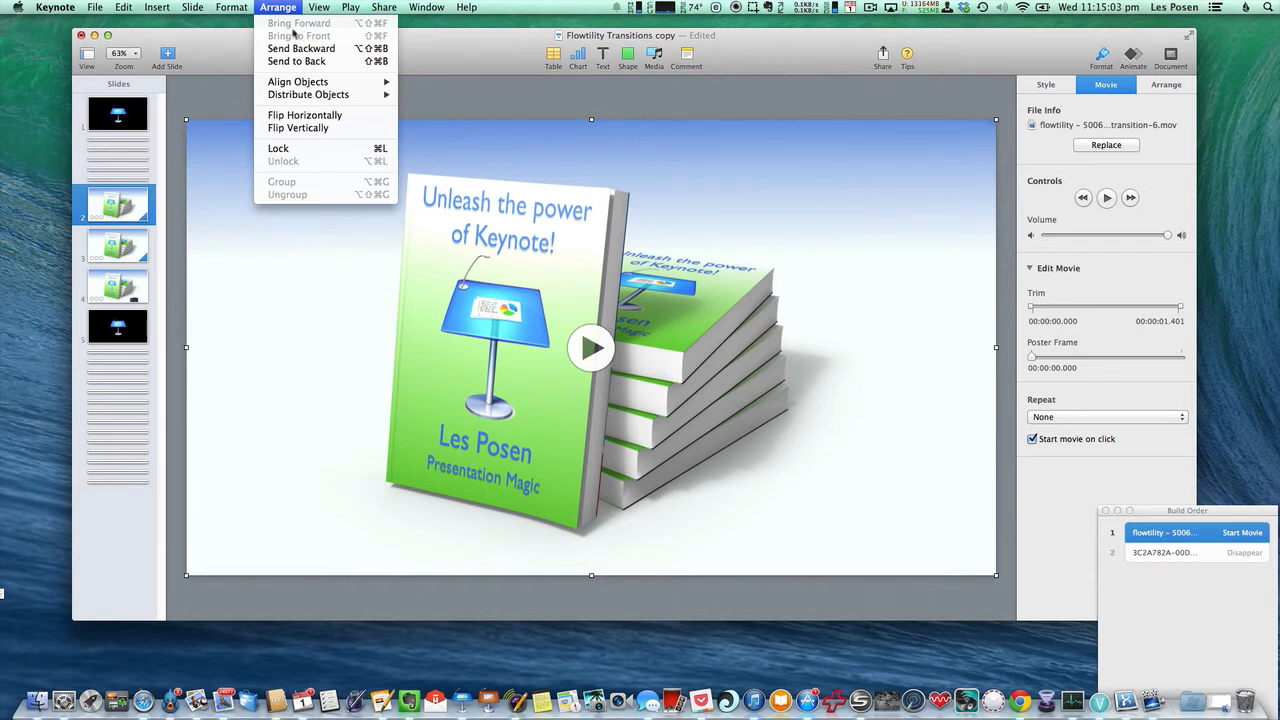
mouse_move(298, 81)
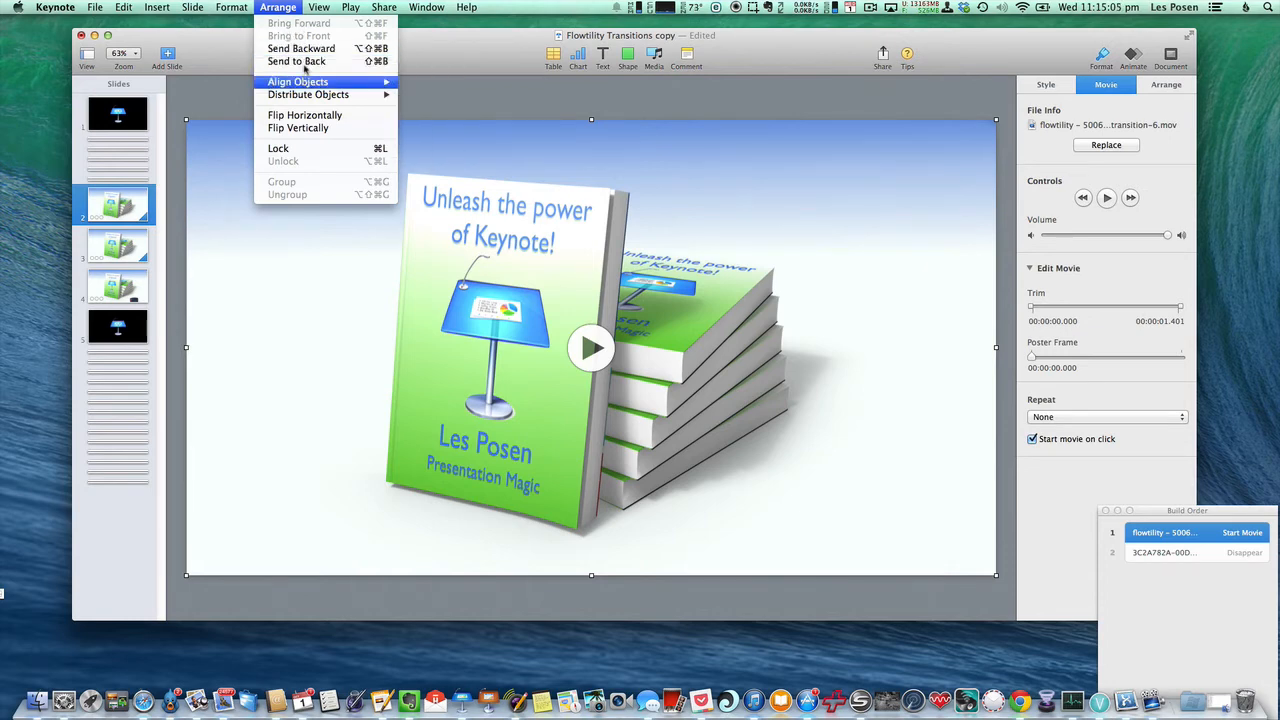
mouse_move(296, 61)
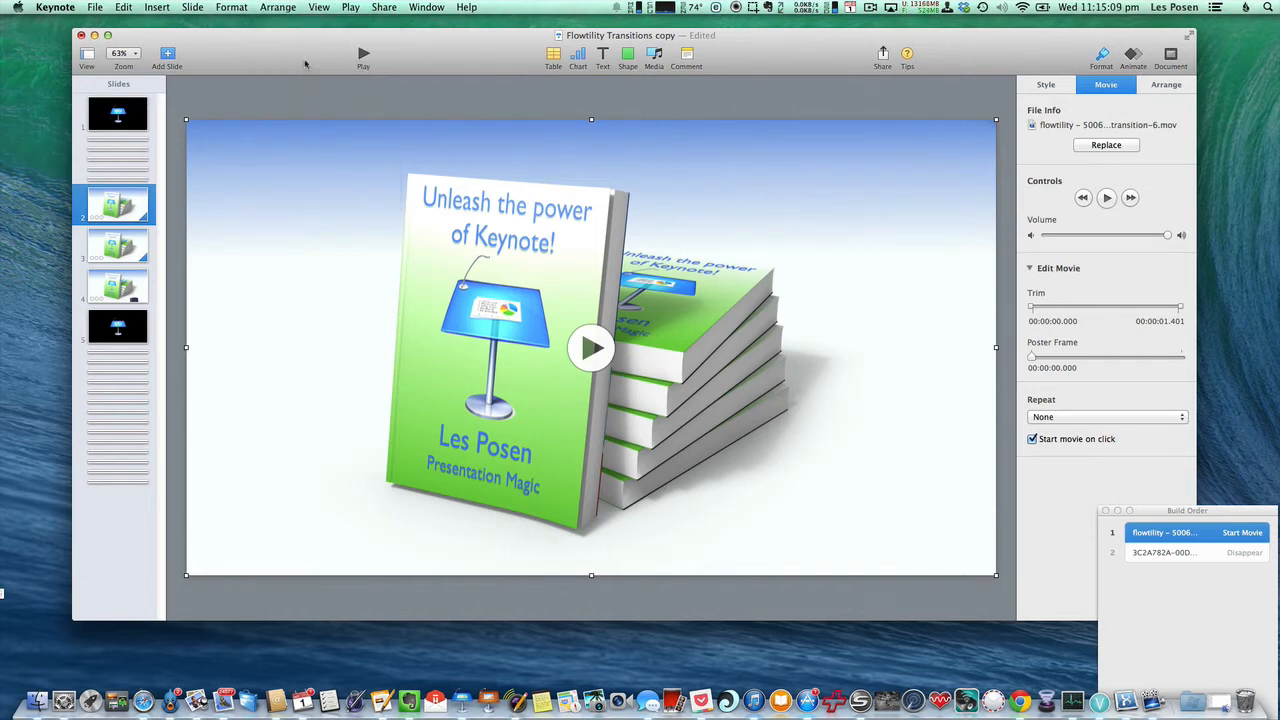
mouse_move(418, 118)
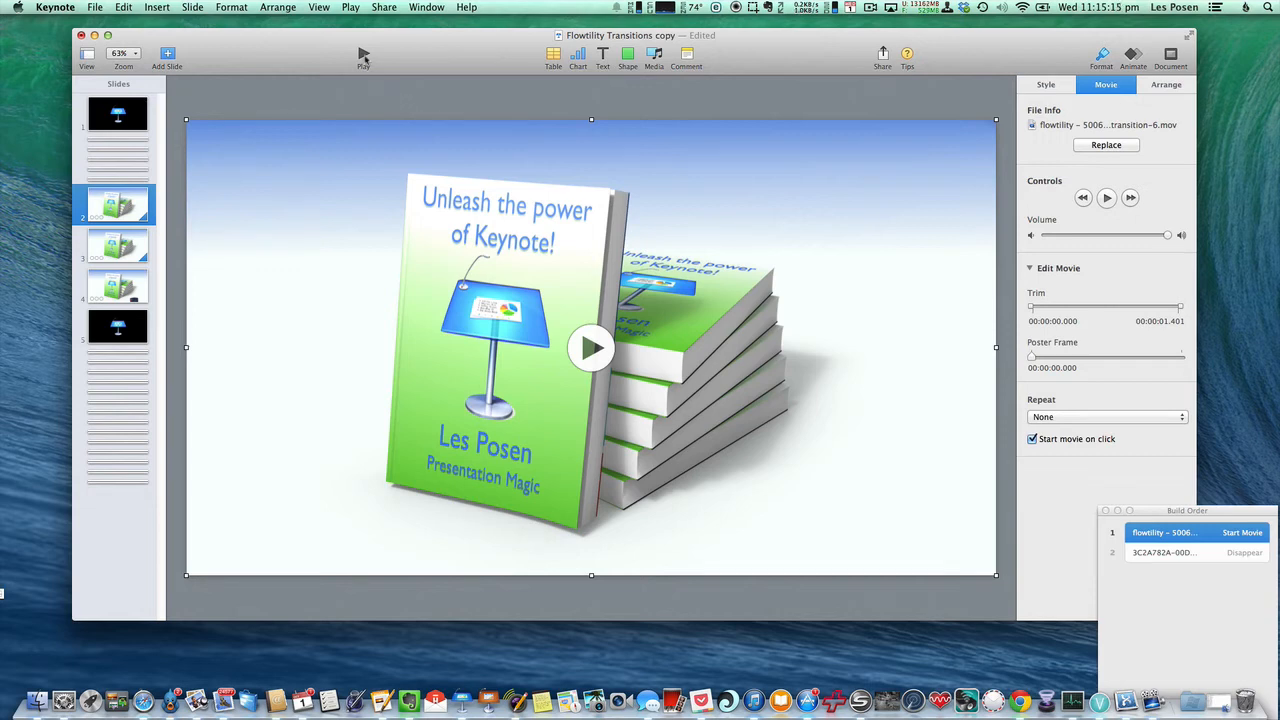
left_click(591, 347)
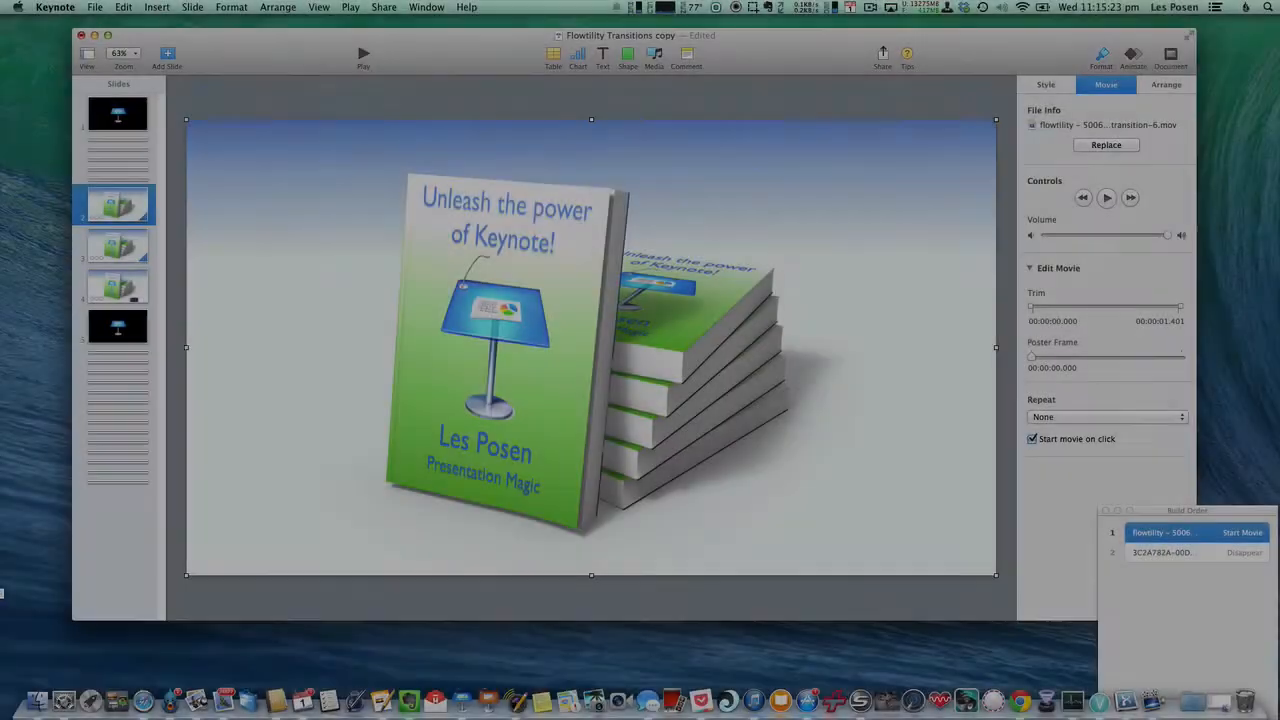
mouse_move(363, 55)
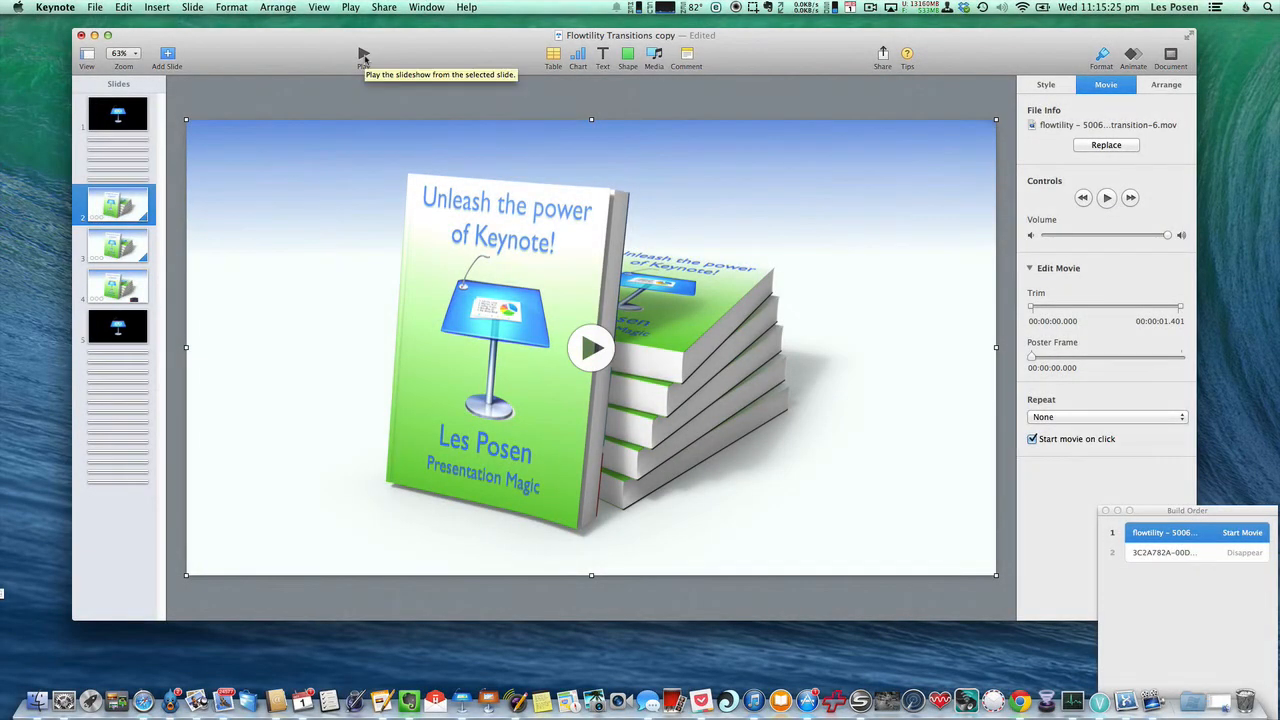
mouse_move(303, 27)
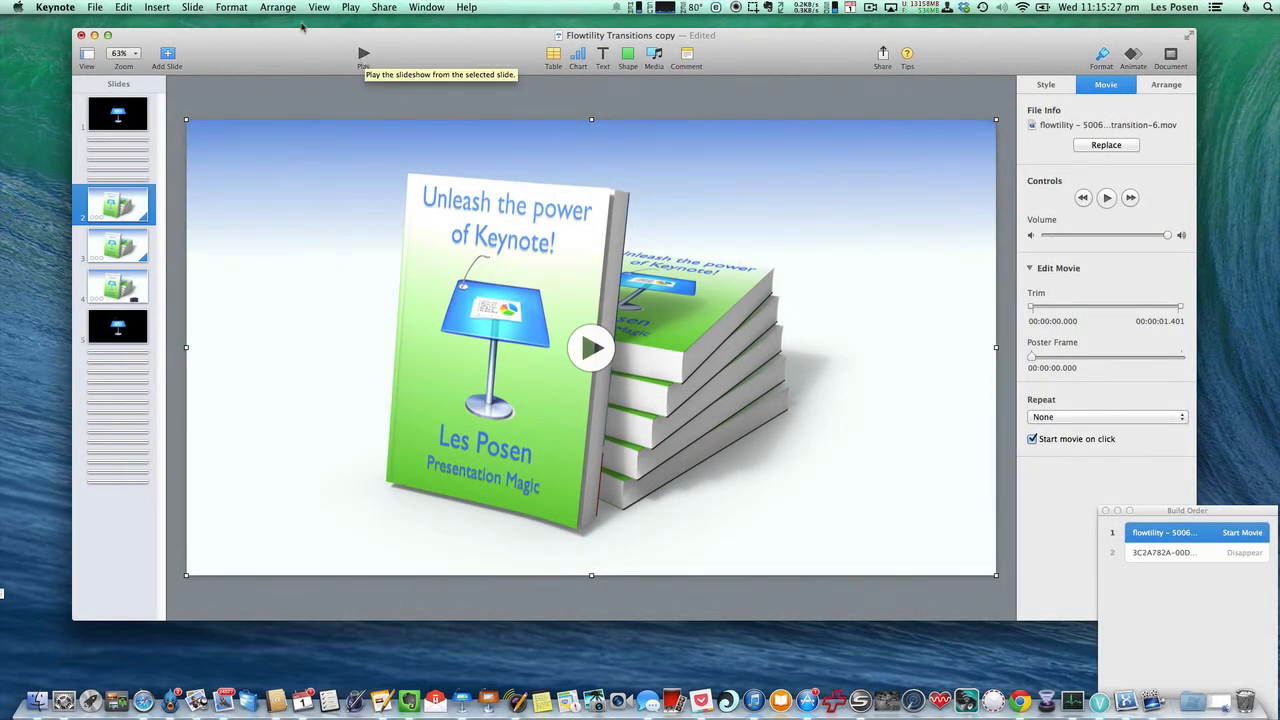
left_click(278, 7)
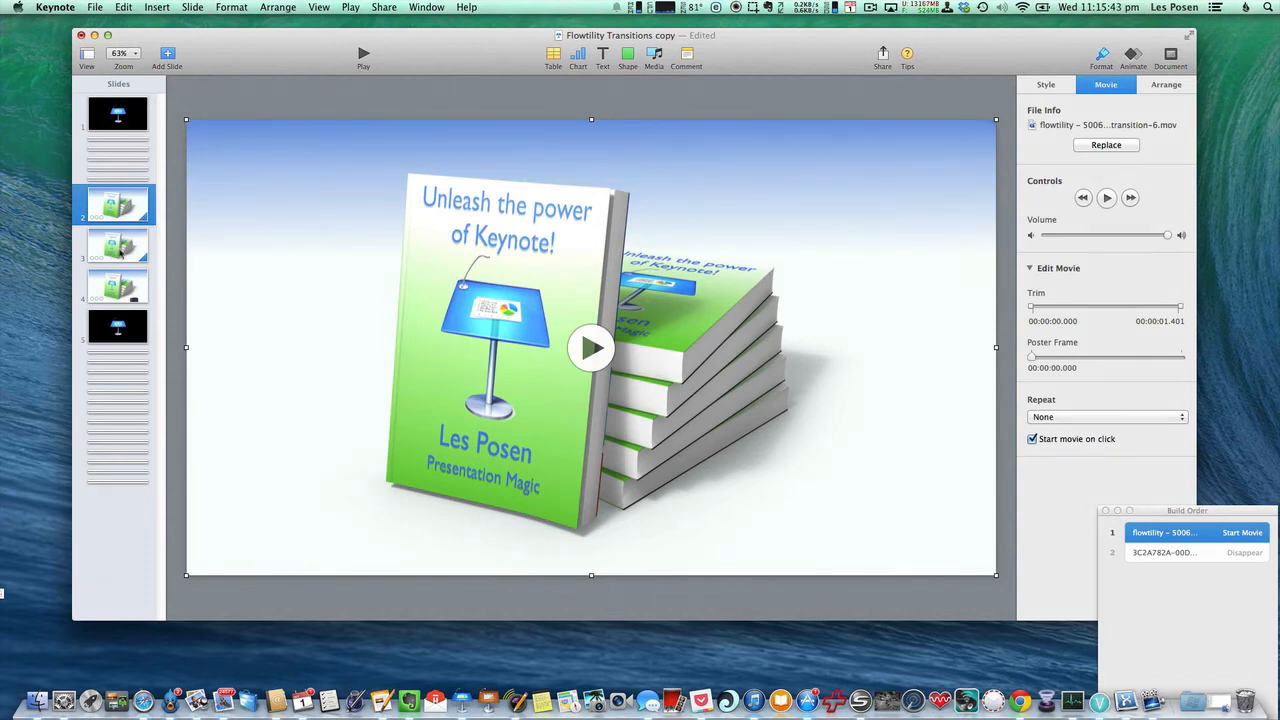
Trim slide 3's transition movie to run from 0.504 s to 0.641 s.
left_click(117, 245)
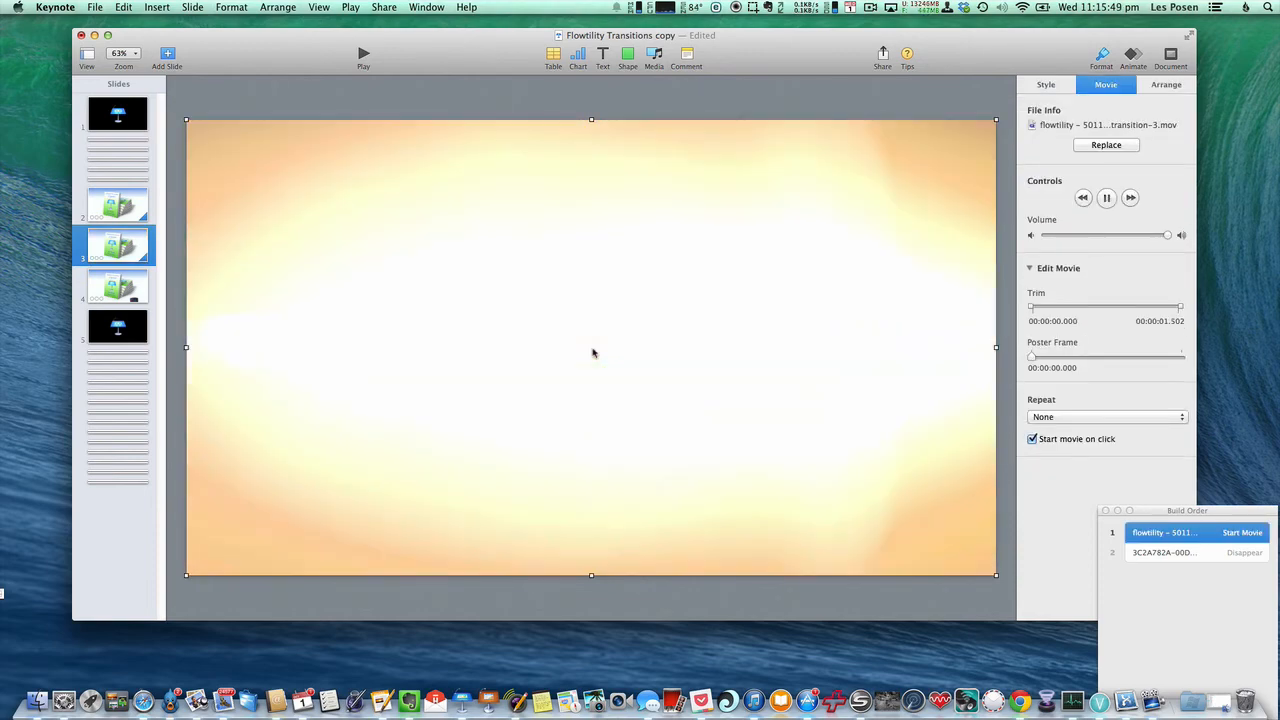
left_click(1106, 197)
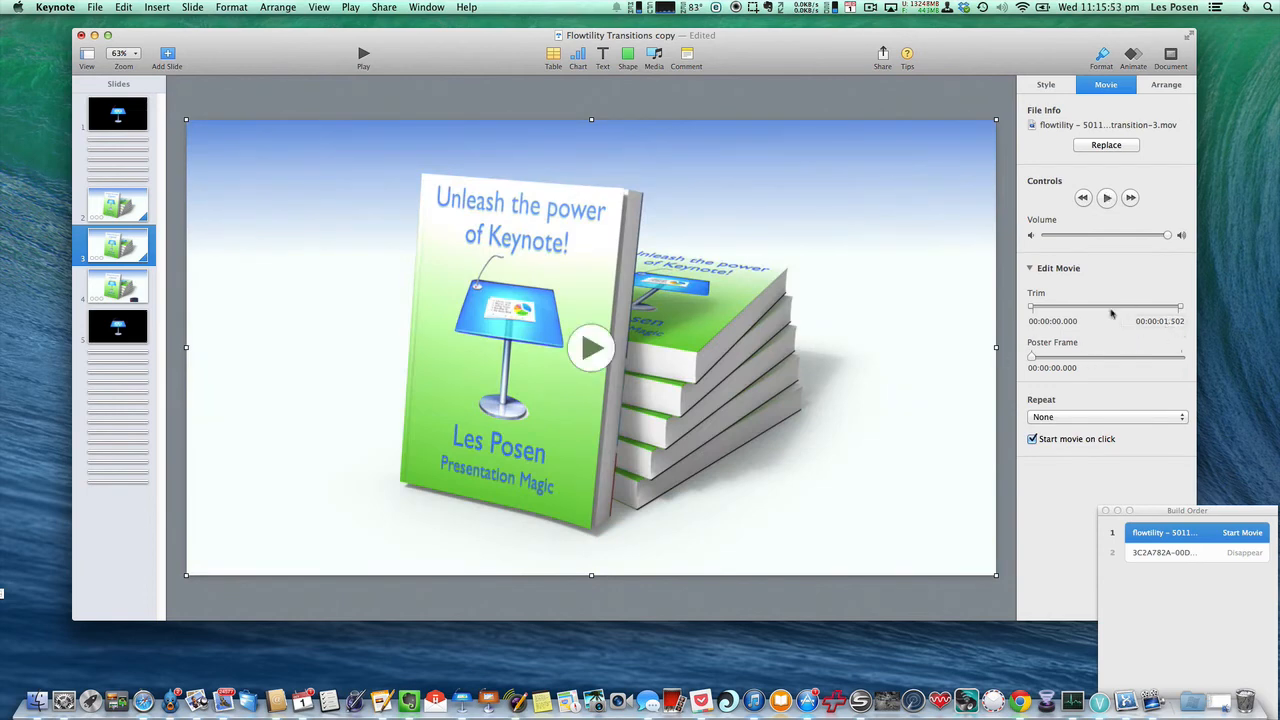
mouse_move(1035, 312)
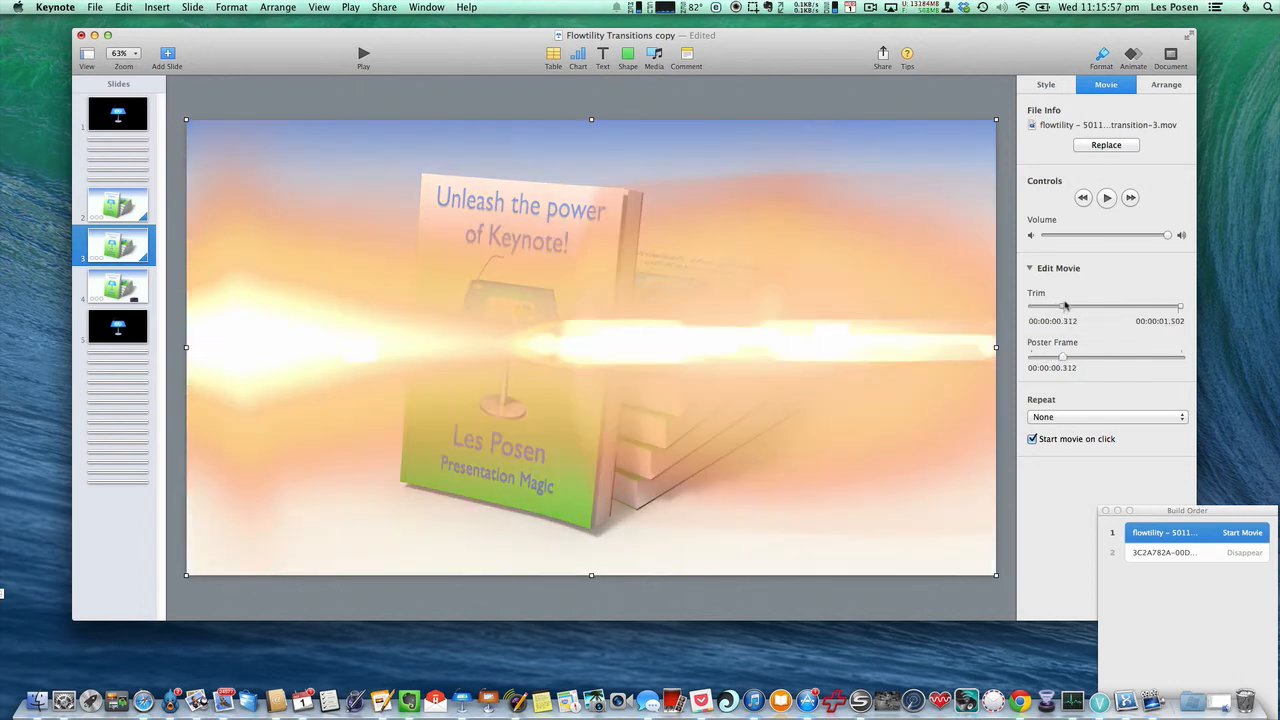
left_click_drag(1065, 305, 1067, 305)
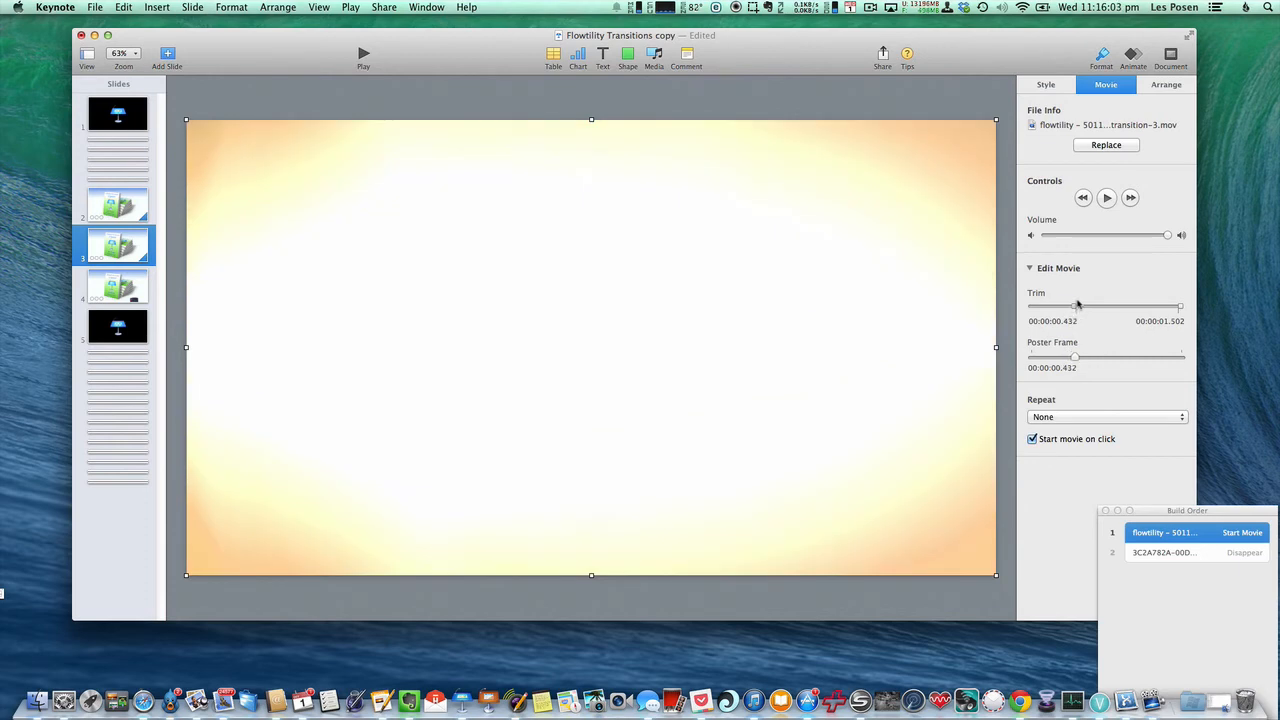
left_click_drag(1077, 306, 1085, 306)
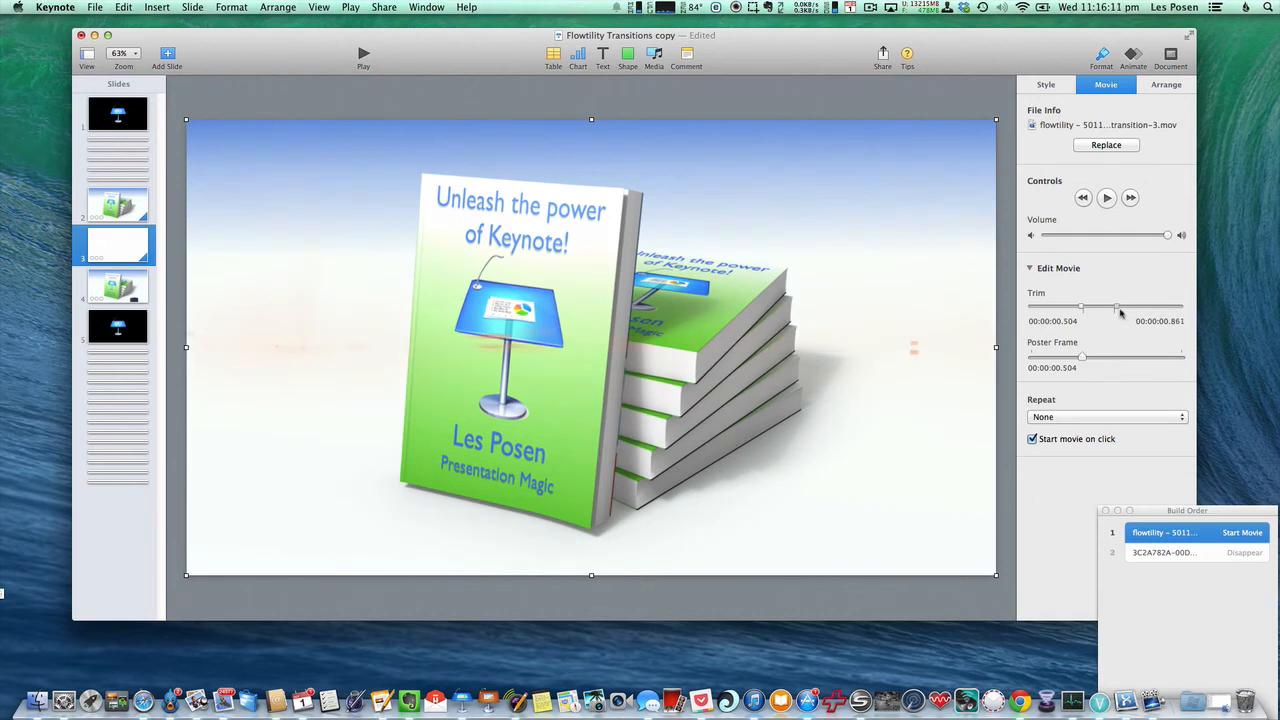
left_click_drag(1117, 307, 1098, 307)
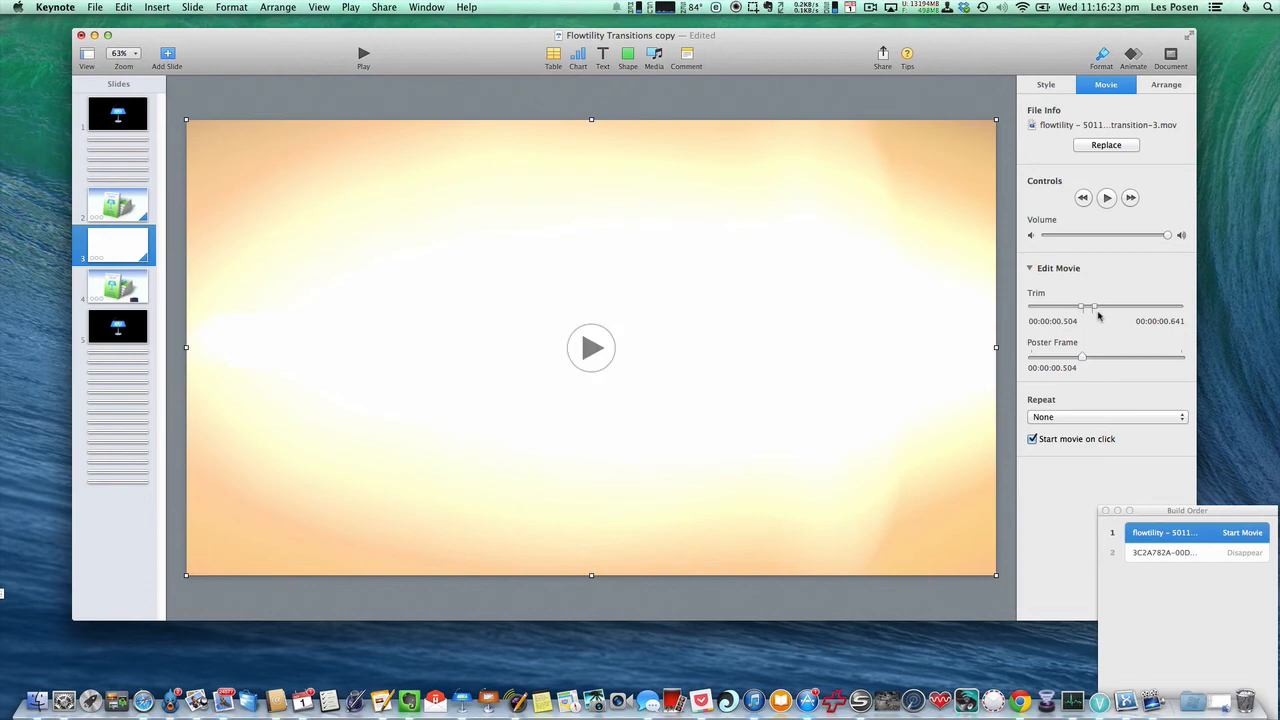
mouse_move(508, 155)
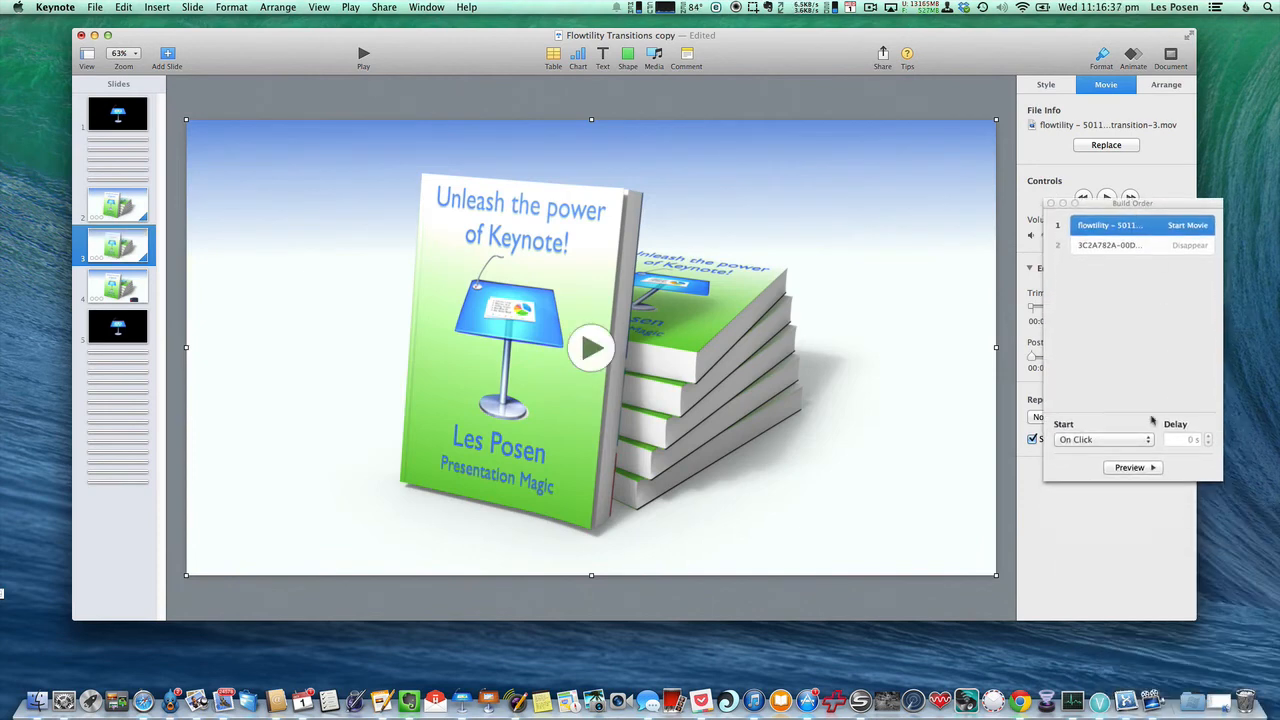
Give the book image's Disappear build a 0.55 s delay after Build 1, then preview.
left_click(1108, 245)
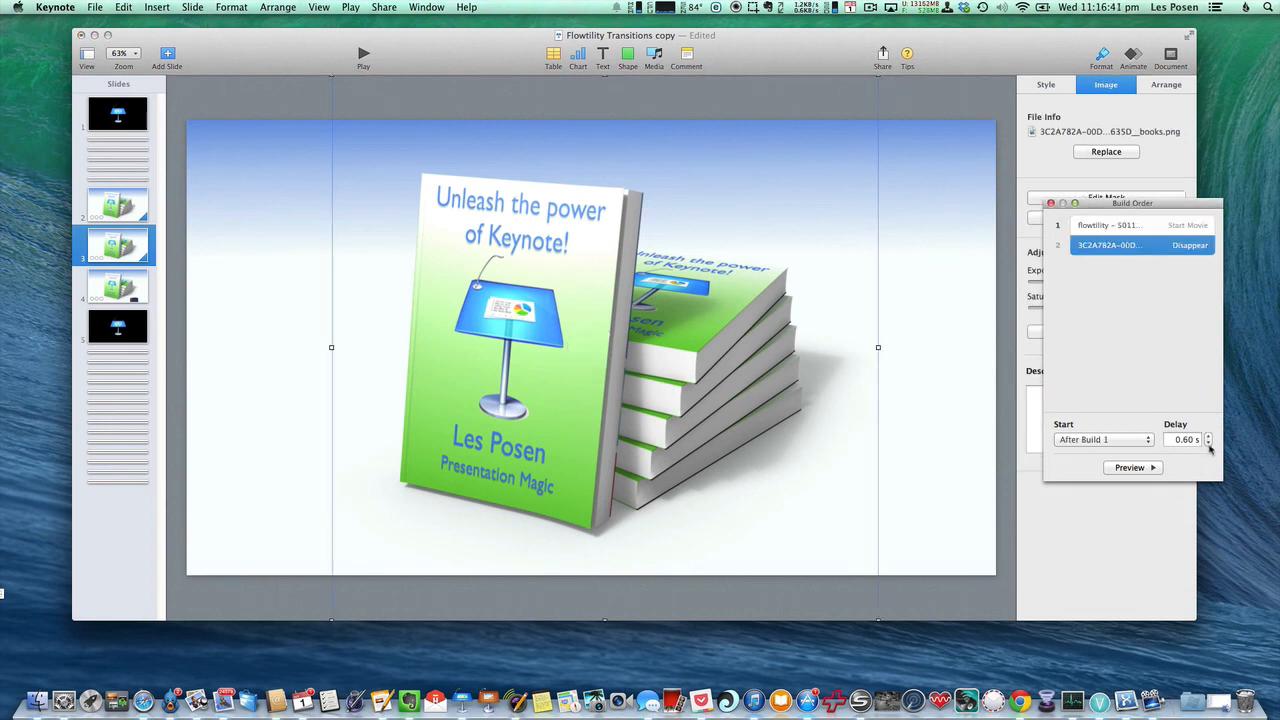
left_click(1208, 443)
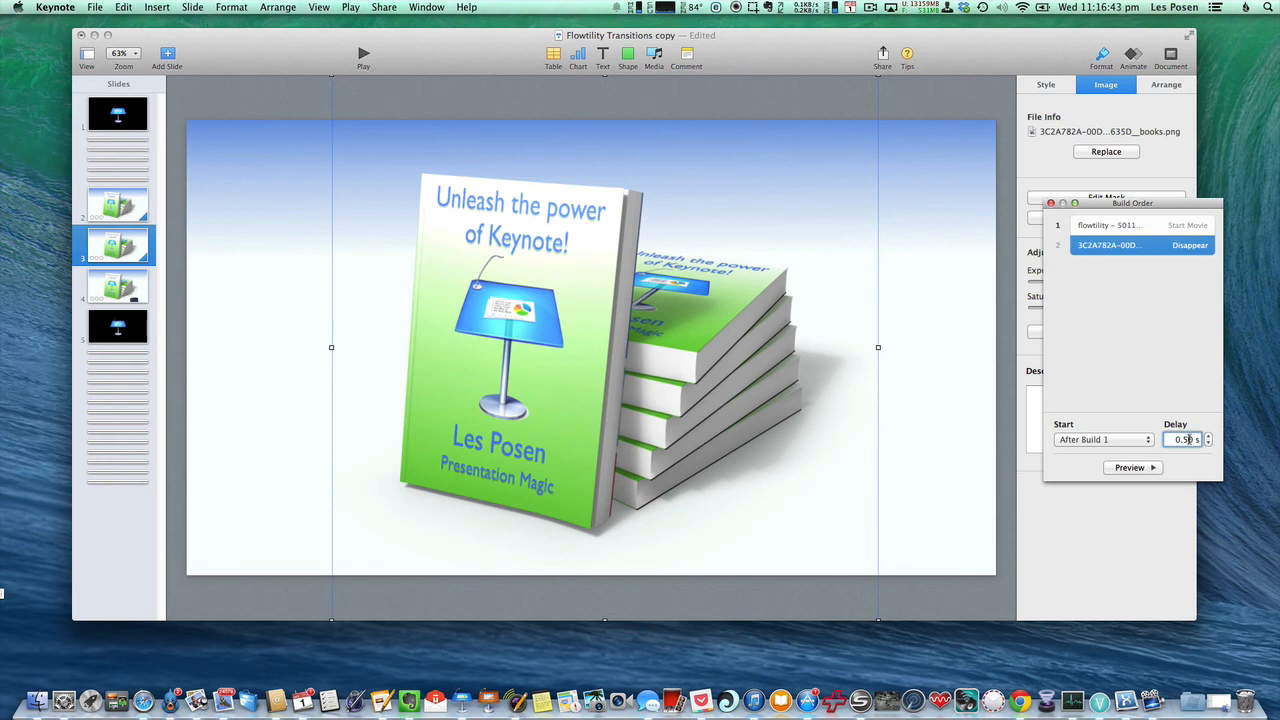
left_click(1208, 436)
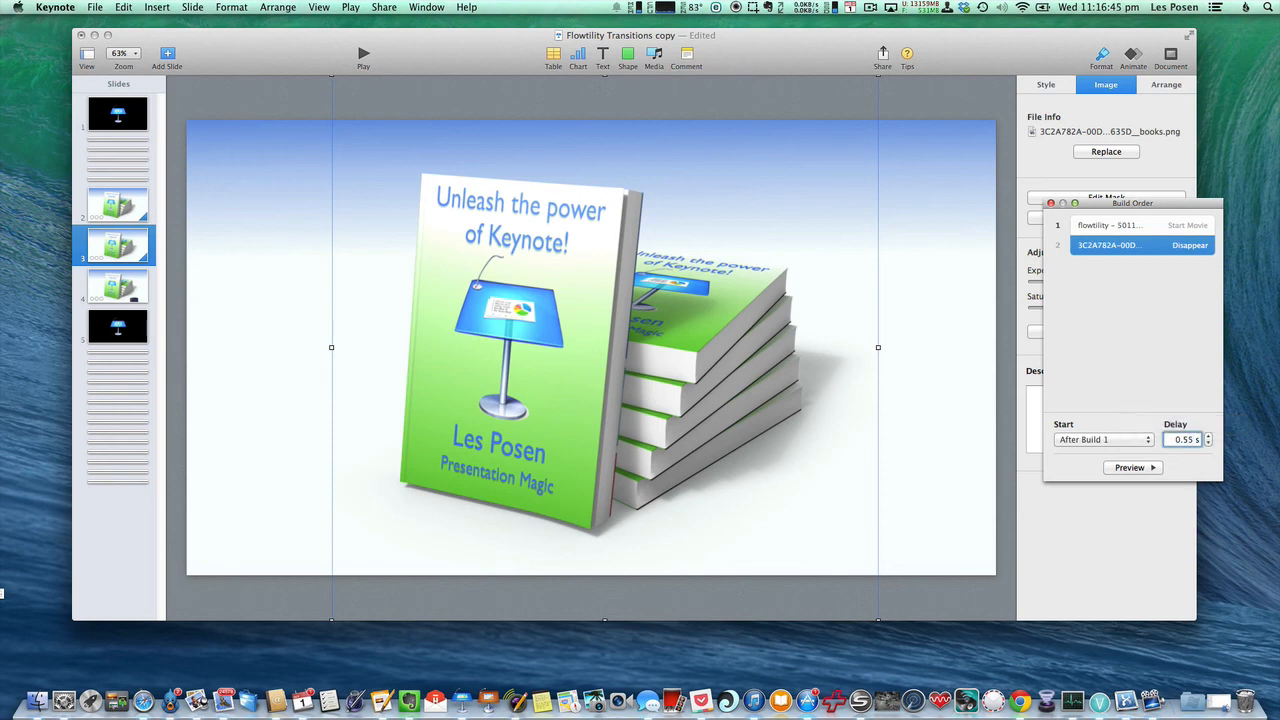
left_click(1129, 467)
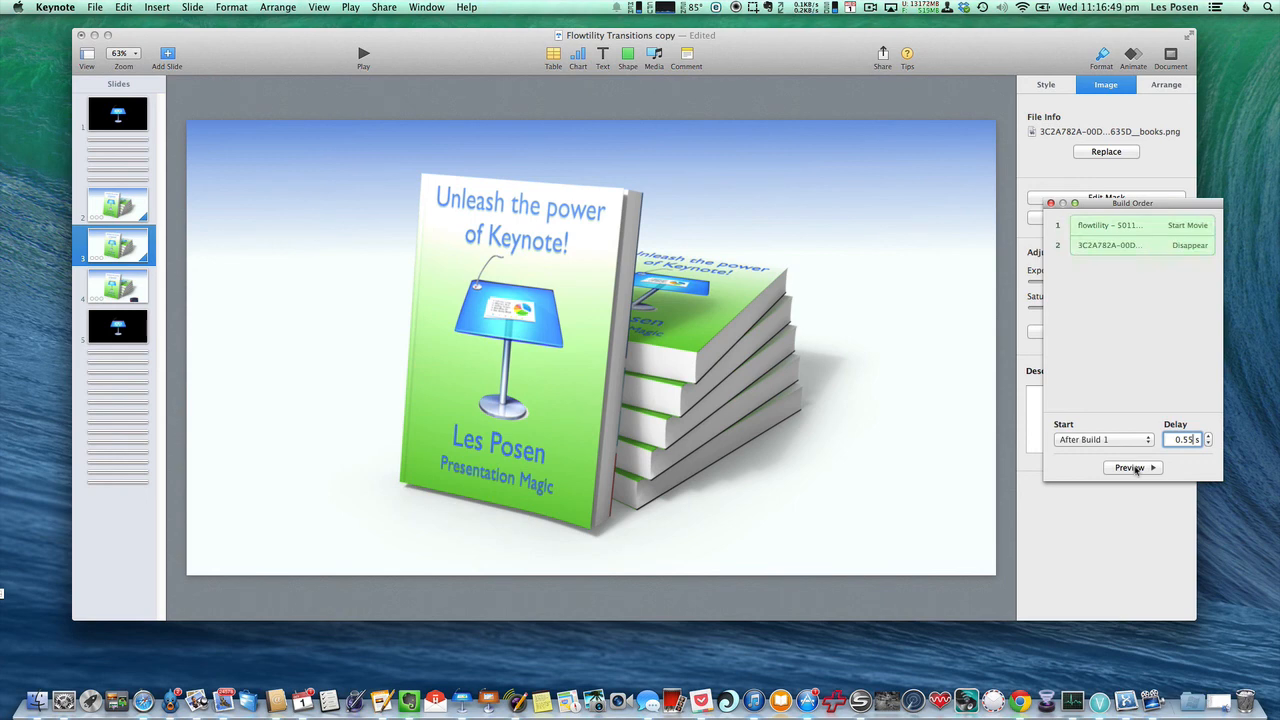
left_click(1140, 245)
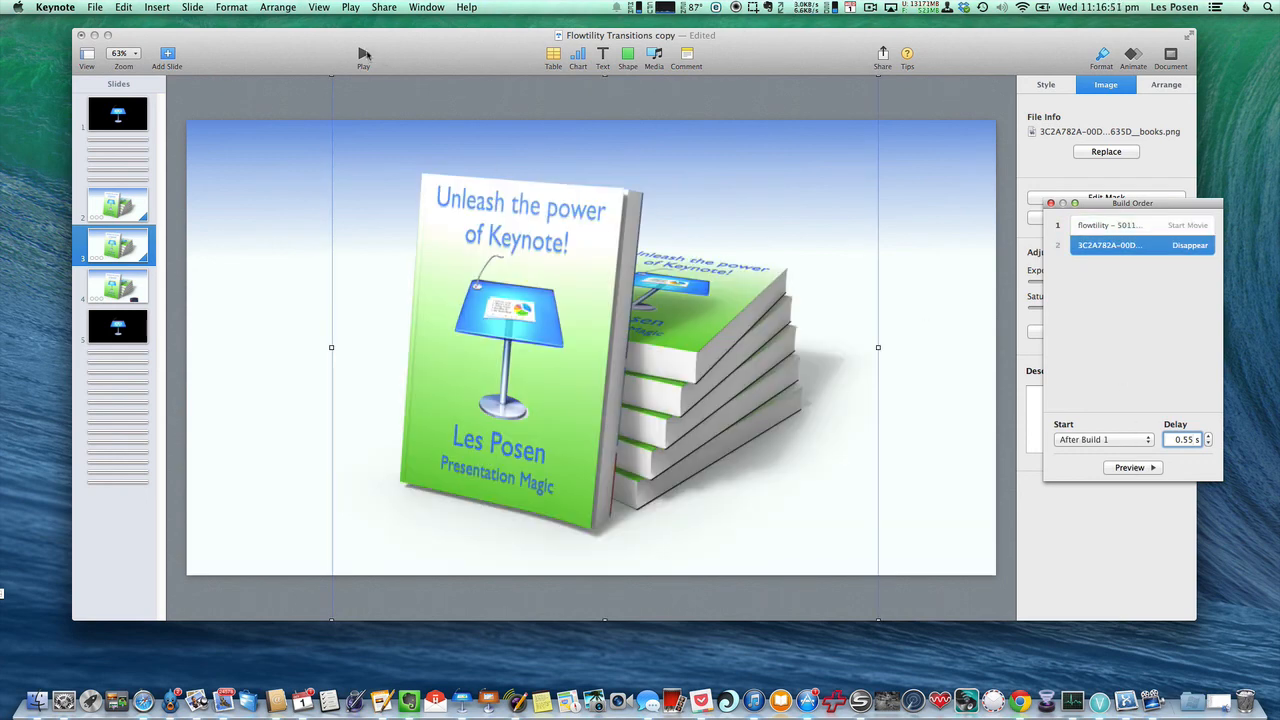